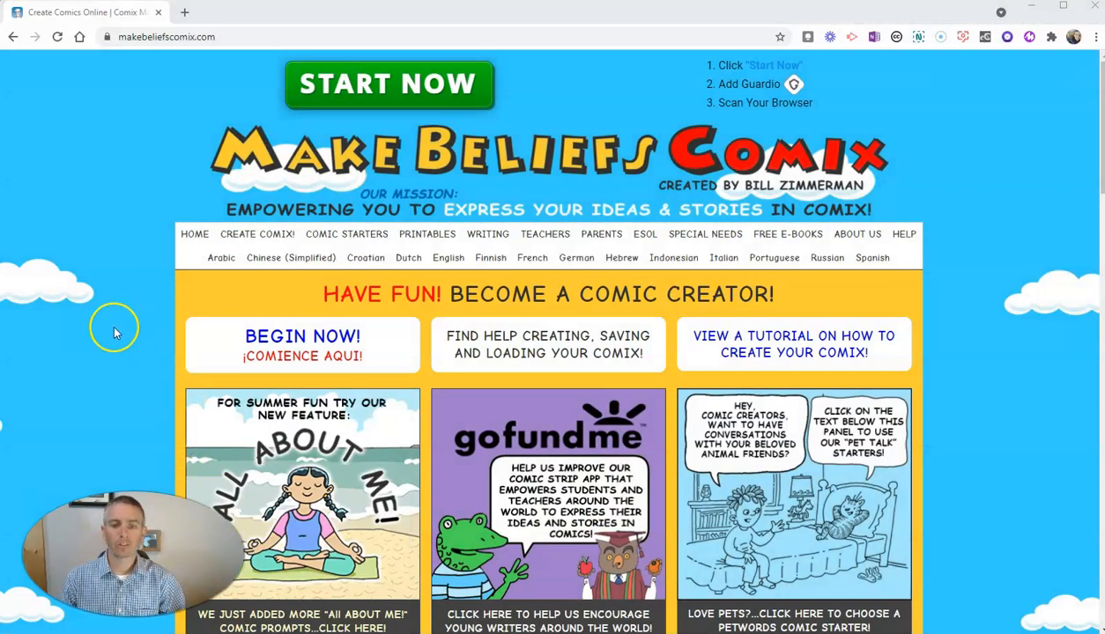
{"action": "mouse_move", "coordinate": [134, 332]}
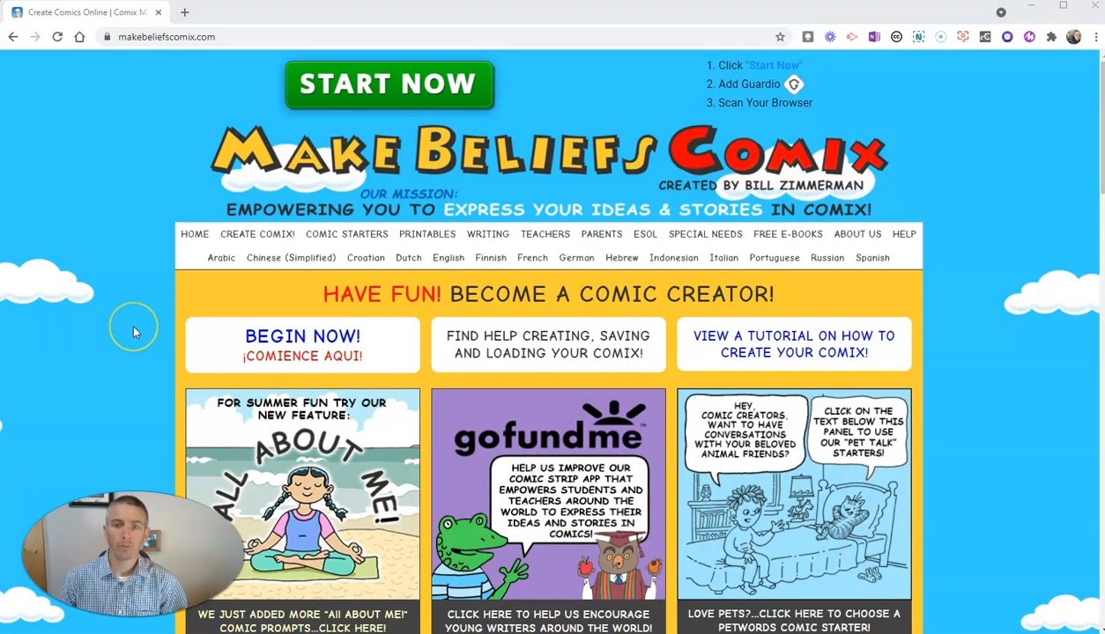
Step: Start the comic strip creator from the home page, bringing up its login prompt
{"action": "scroll", "scroll_direction": "down", "scroll_amount": 3}
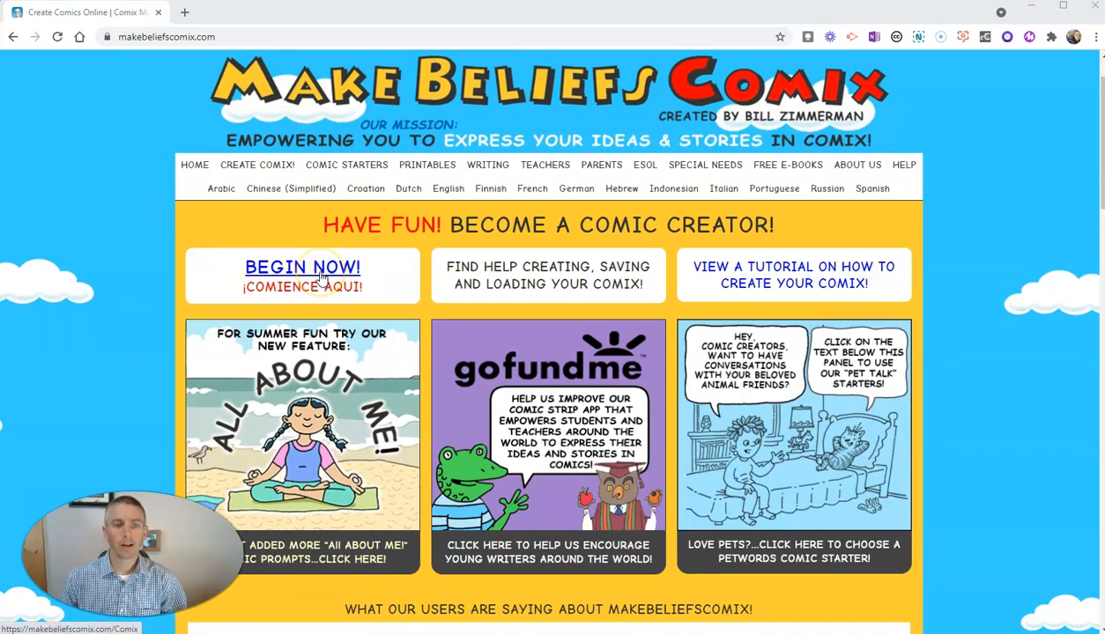
{"action": "left_click", "coordinate": [302, 267]}
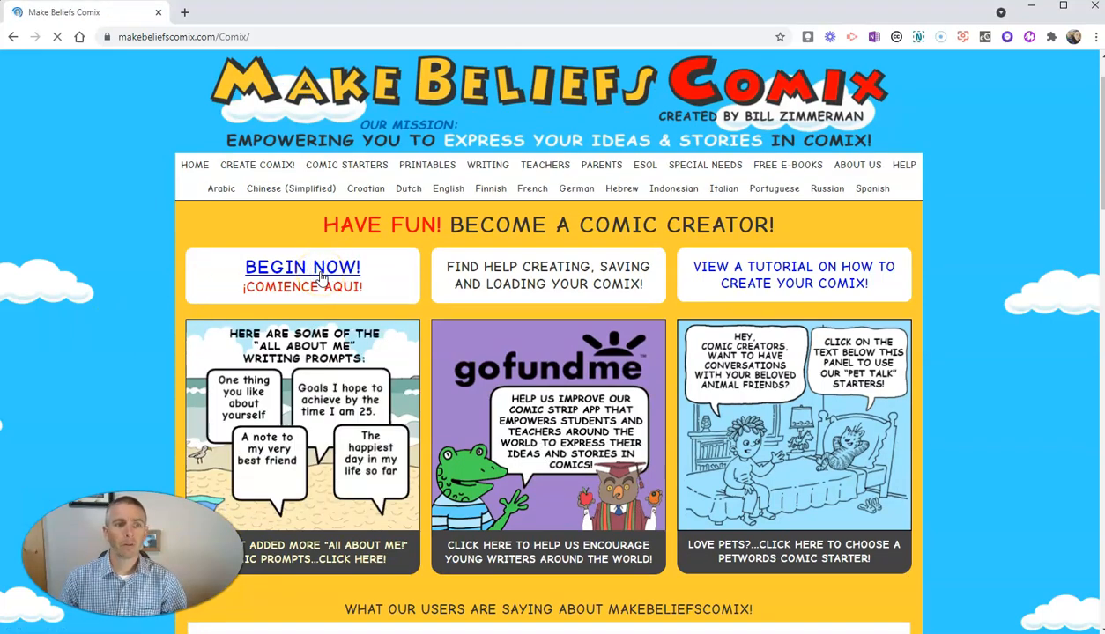
{"action": "left_click", "coordinate": [302, 266]}
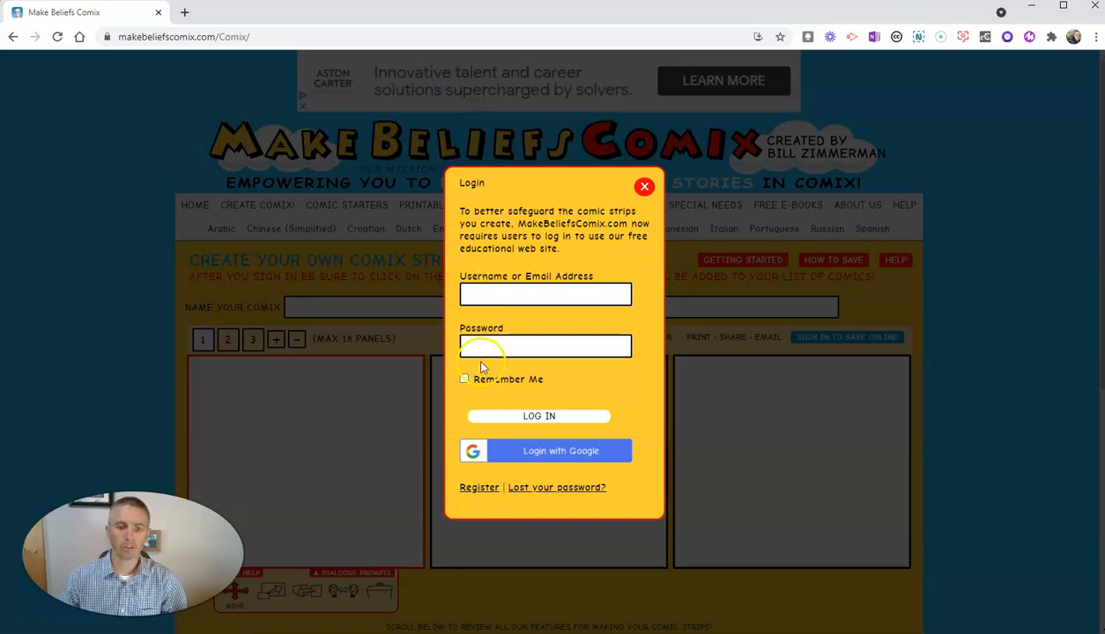
{"action": "mouse_move", "coordinate": [482, 487]}
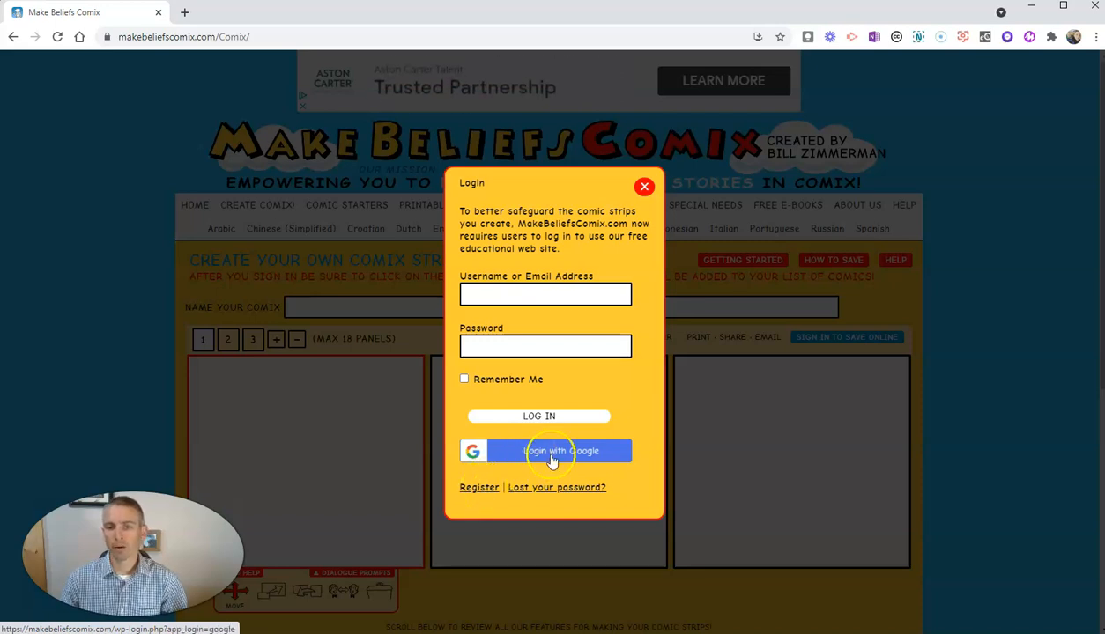
Step: Log in with a Google account to reach the empty three-panel strip
{"action": "left_click", "coordinate": [547, 450]}
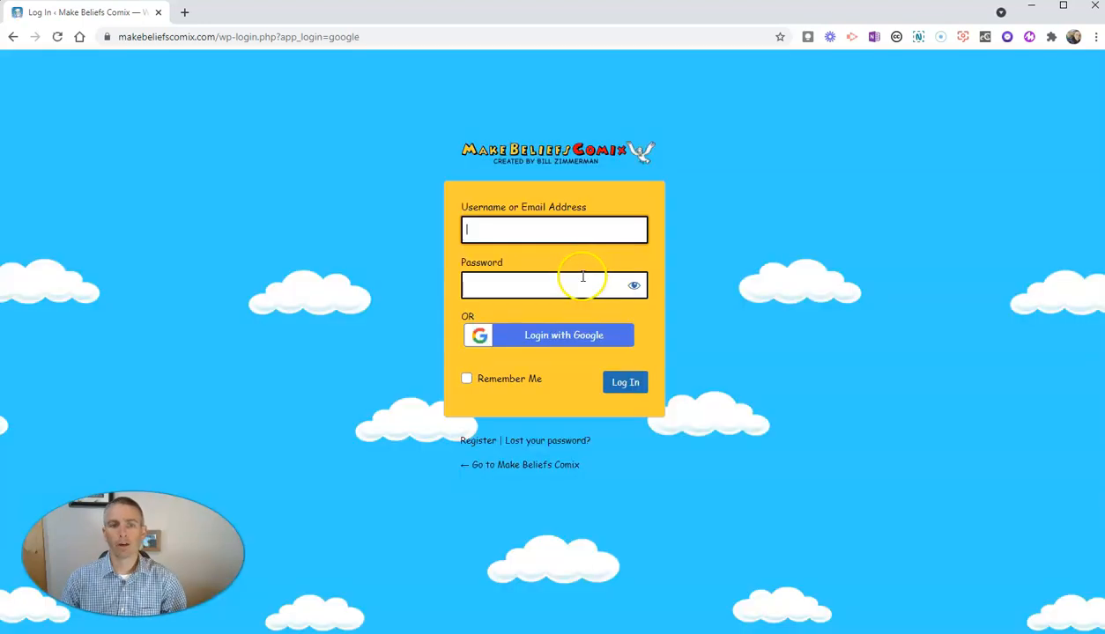
{"action": "left_click", "coordinate": [563, 335]}
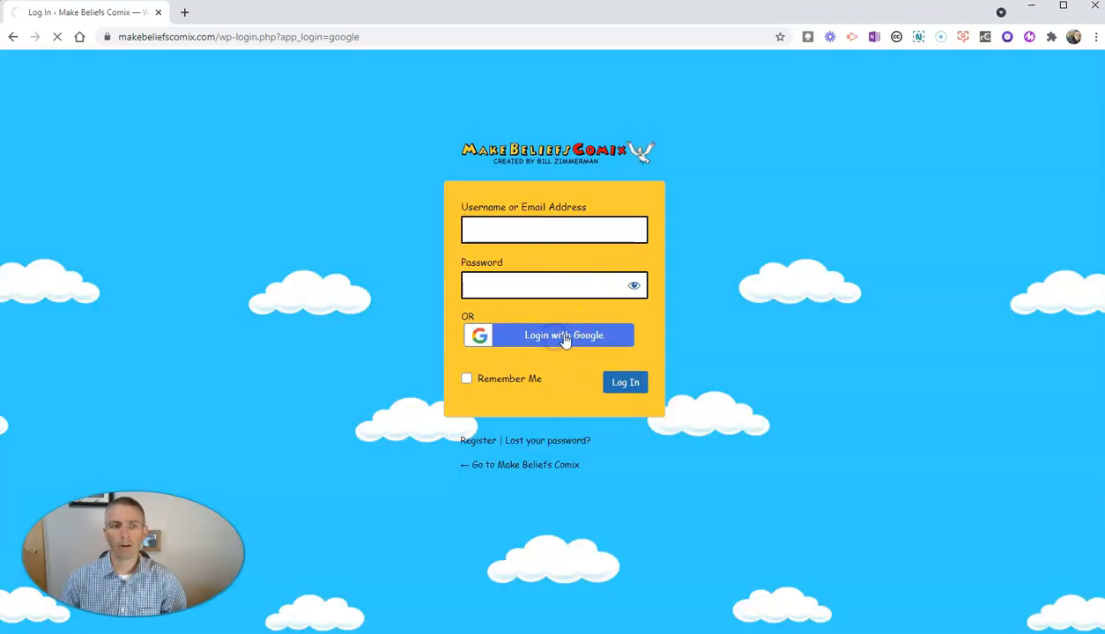
{"action": "left_click", "coordinate": [548, 335]}
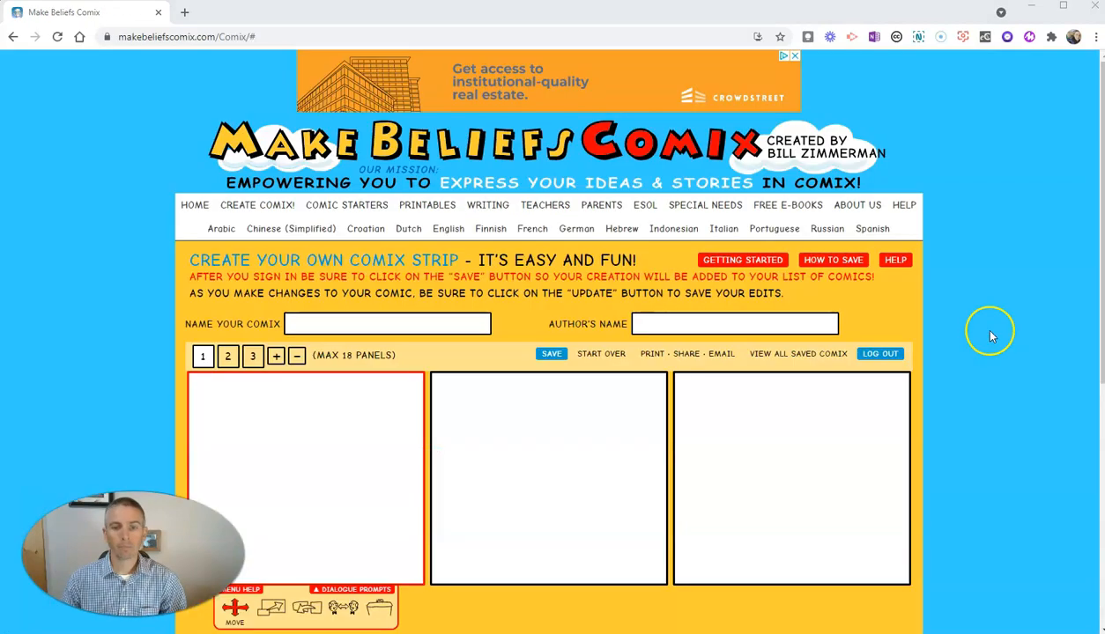
Step: Title the comic 'A Fun Story' and enter 'Richard' as the author's name
{"action": "scroll", "scroll_direction": "down", "scroll_amount": 3}
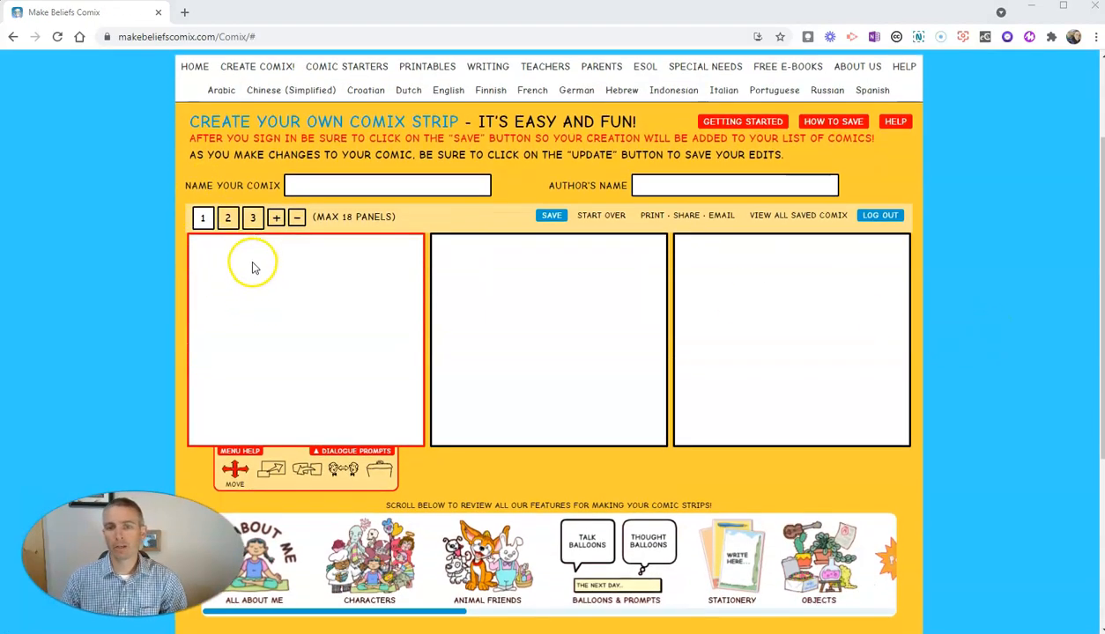
{"action": "mouse_move", "coordinate": [320, 247]}
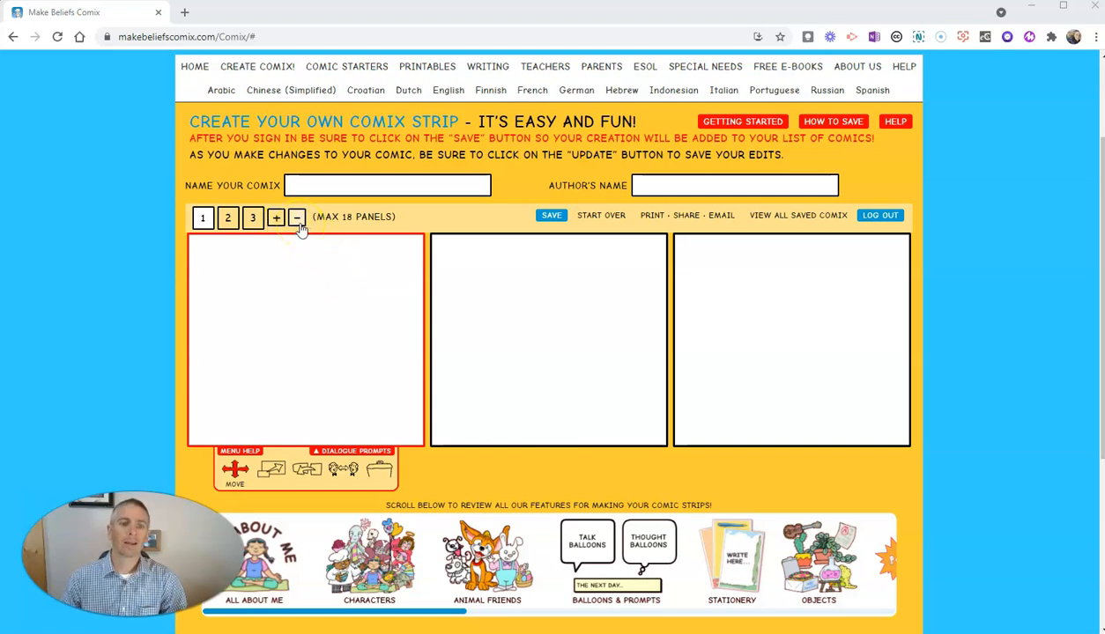
{"action": "mouse_move", "coordinate": [344, 234]}
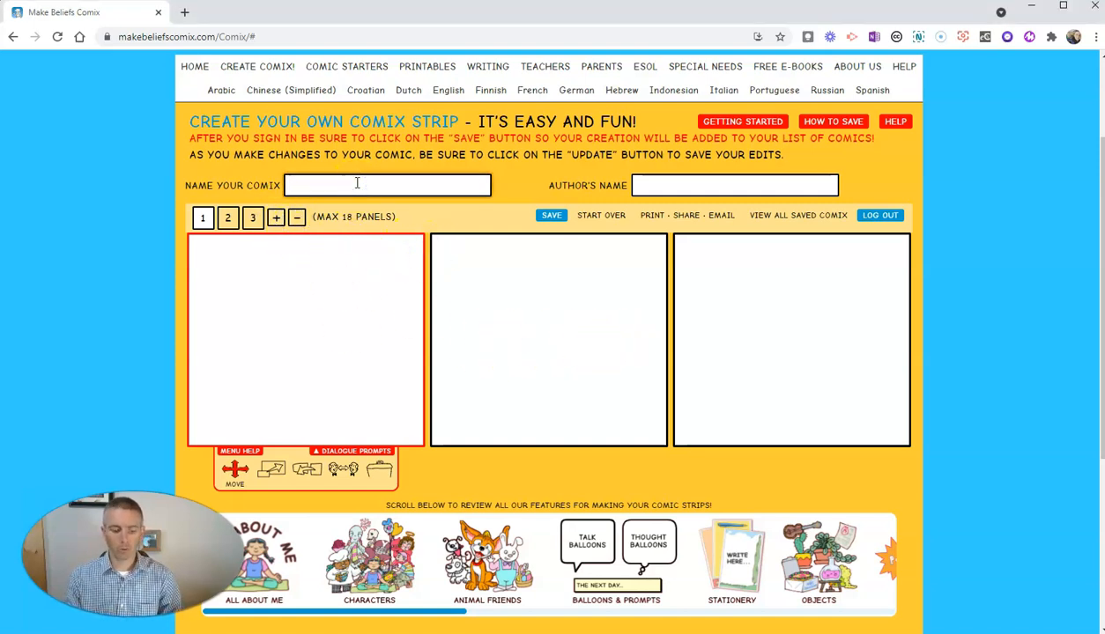
{"action": "type", "text": "A"}
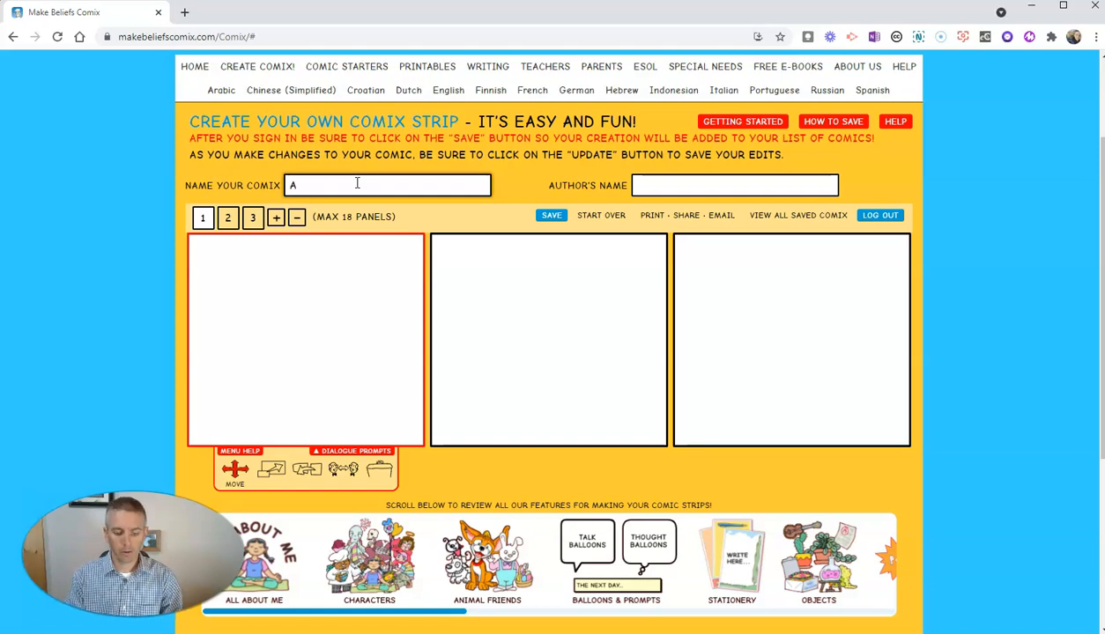
{"action": "type", "text": "Fun Story"}
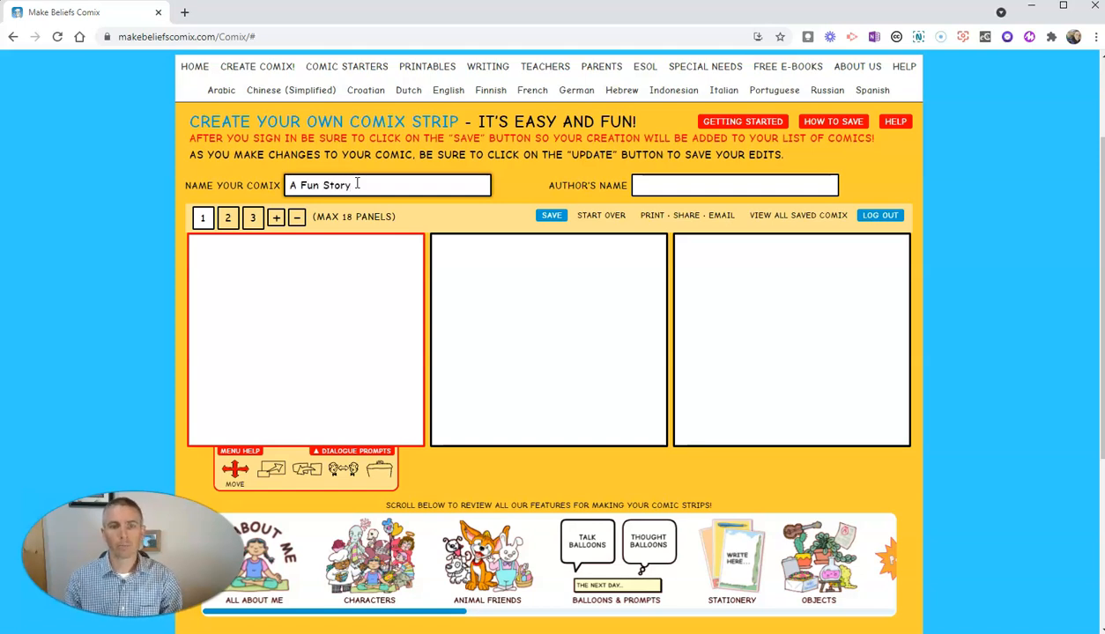
{"action": "type", "text": "Ric"}
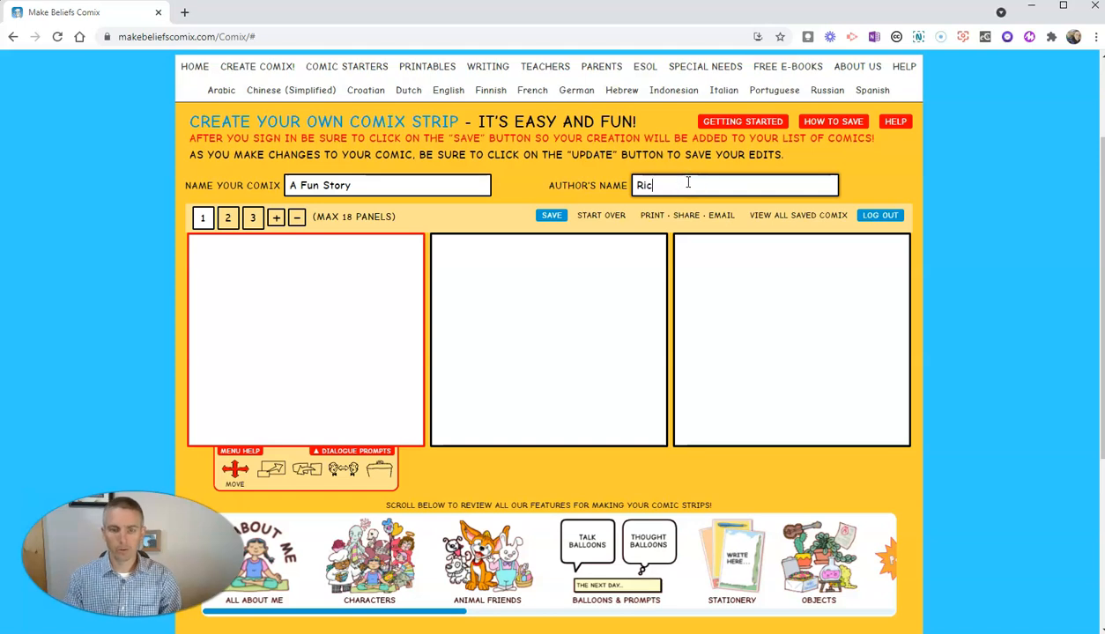
{"action": "type", "text": "hard"}
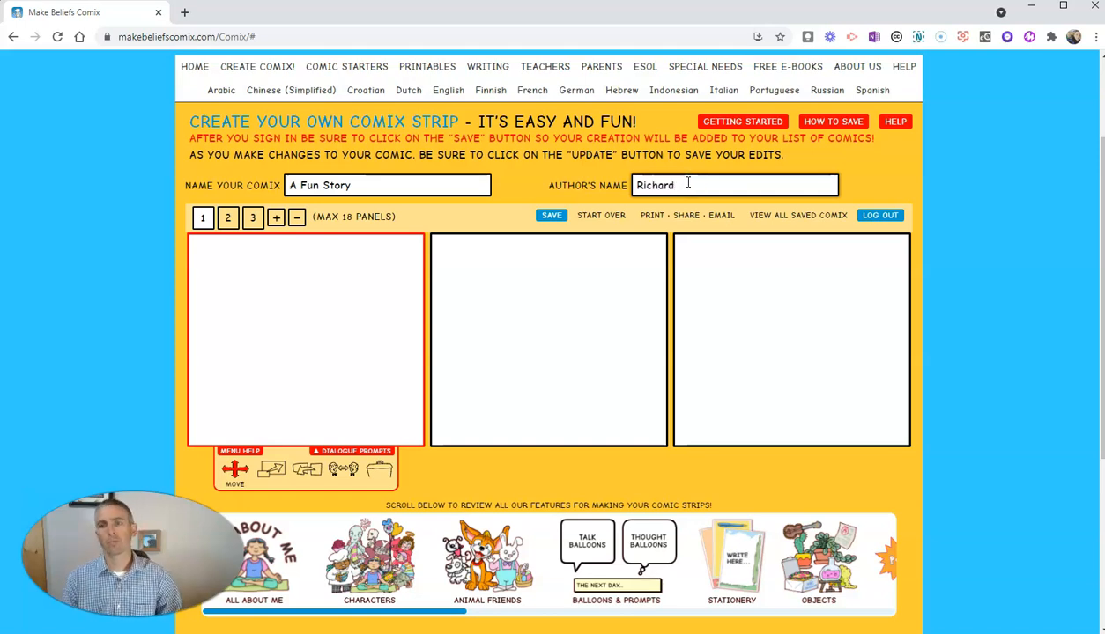
{"action": "scroll", "scroll_direction": "down", "scroll_amount": 3}
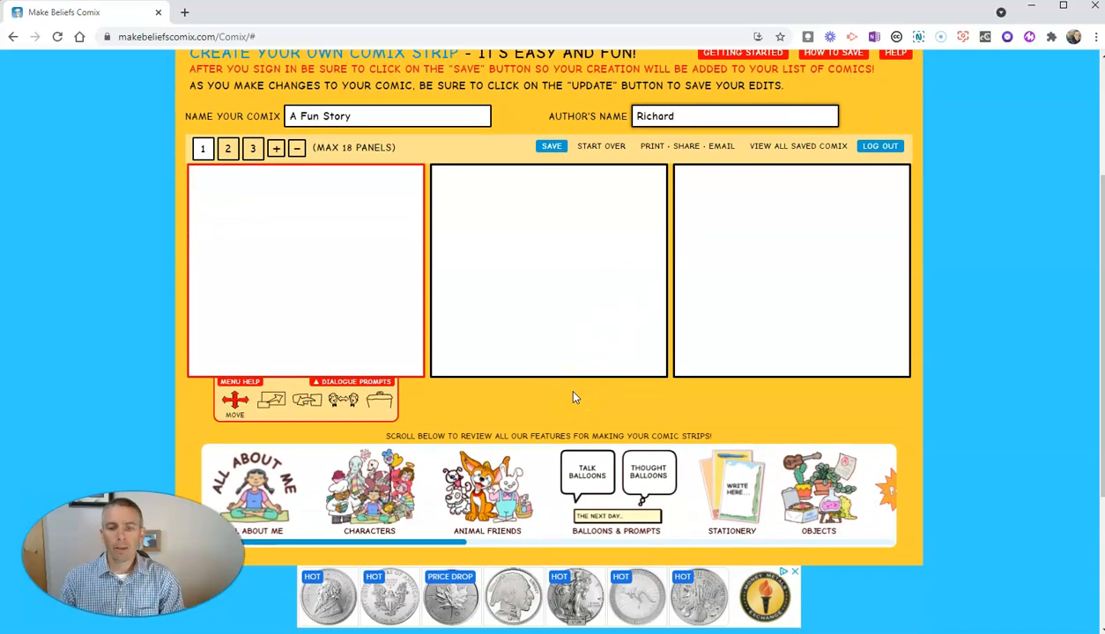
{"action": "mouse_move", "coordinate": [467, 472]}
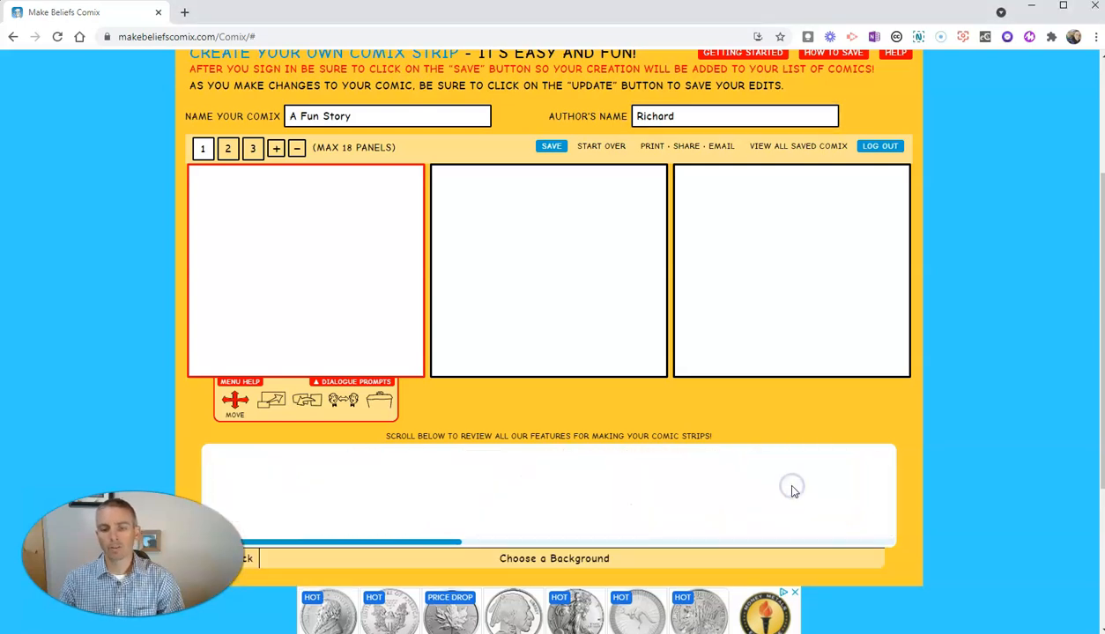
Step: Give all three panels the grassy meadow background
{"action": "left_click", "coordinate": [554, 558]}
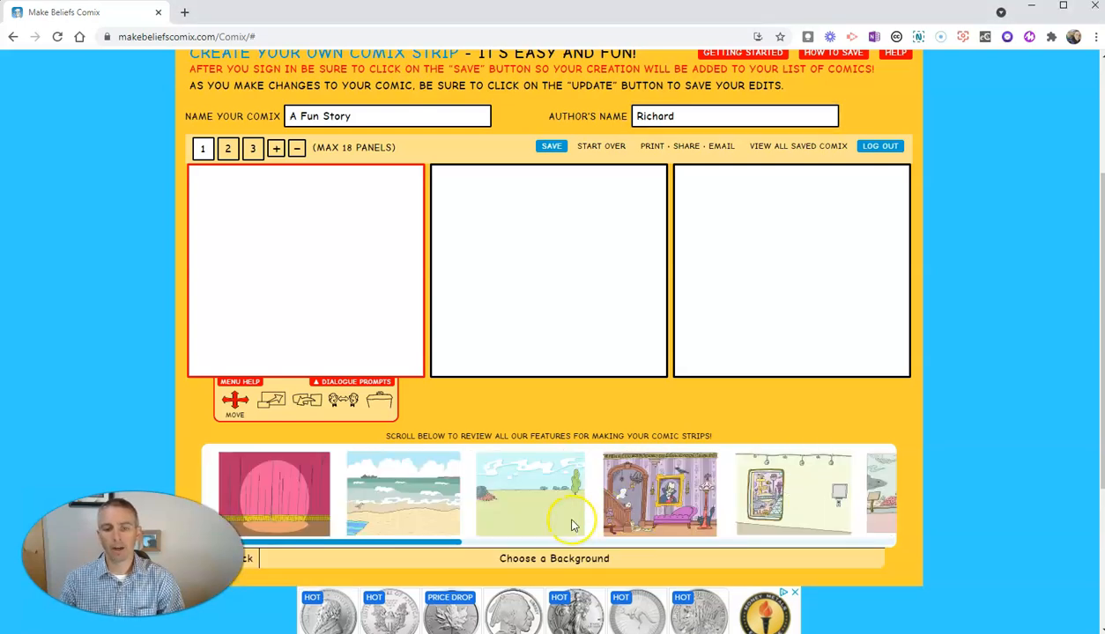
{"action": "mouse_move", "coordinate": [515, 507]}
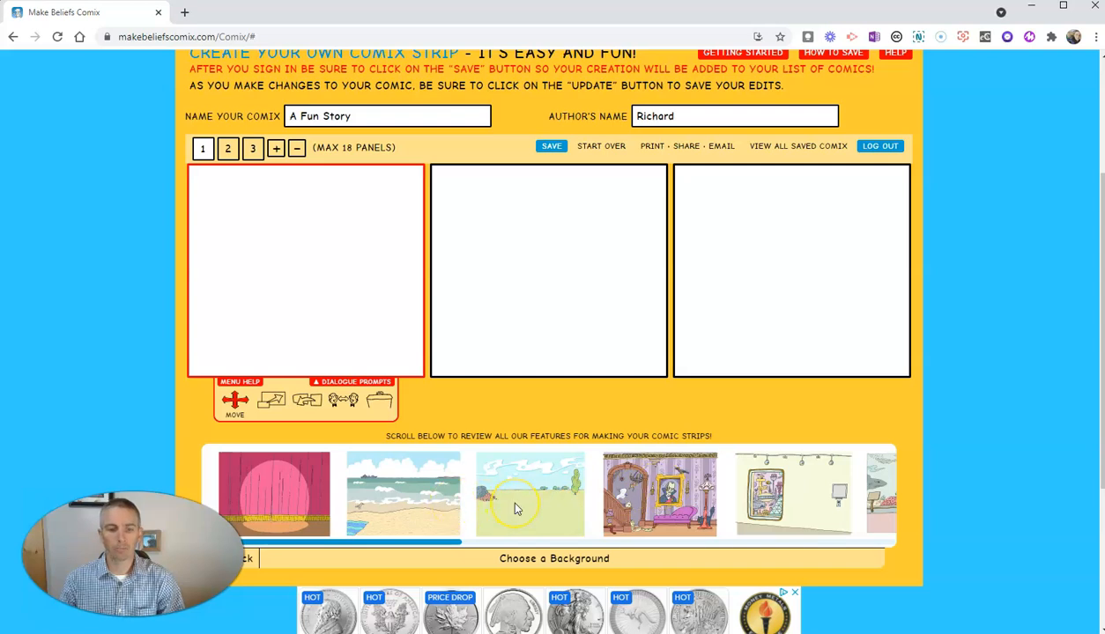
{"action": "left_click", "coordinate": [530, 493]}
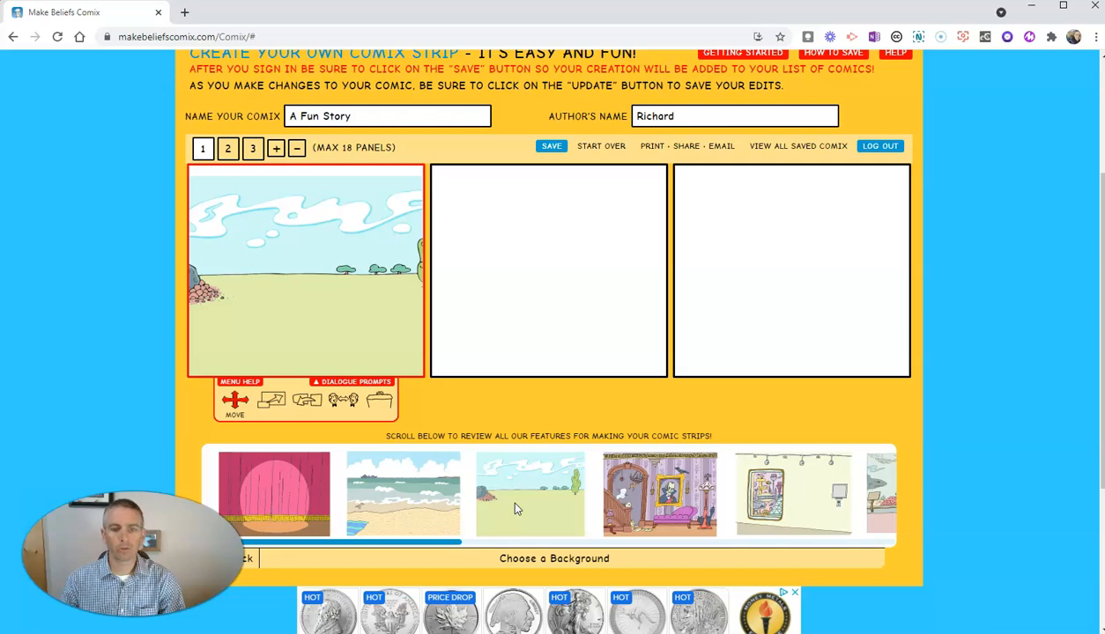
{"action": "left_click", "coordinate": [548, 271]}
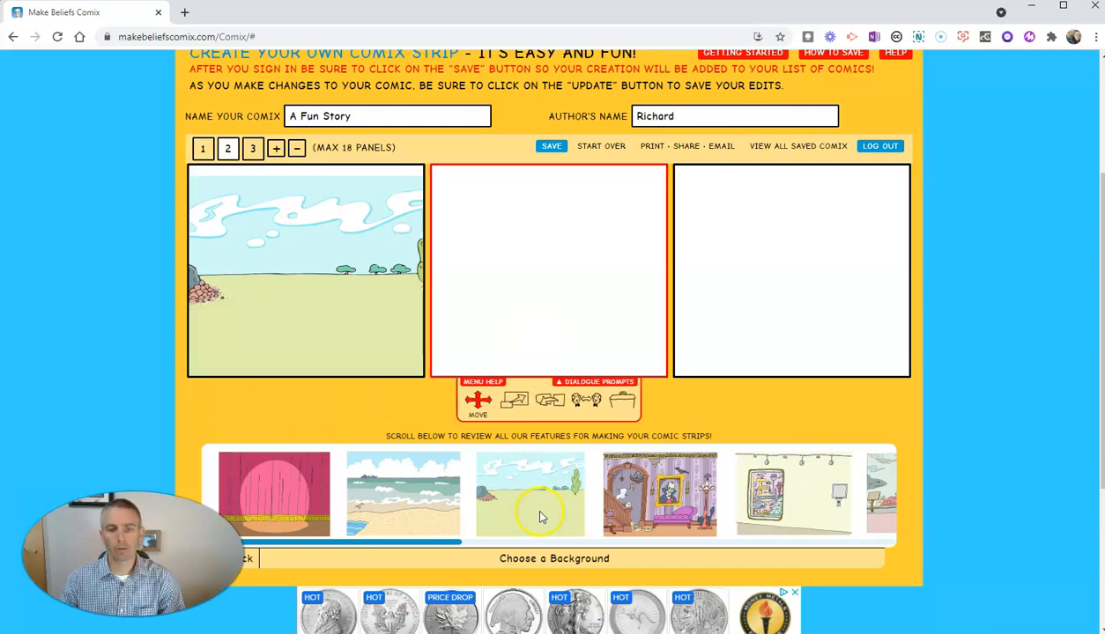
{"action": "left_click", "coordinate": [530, 493]}
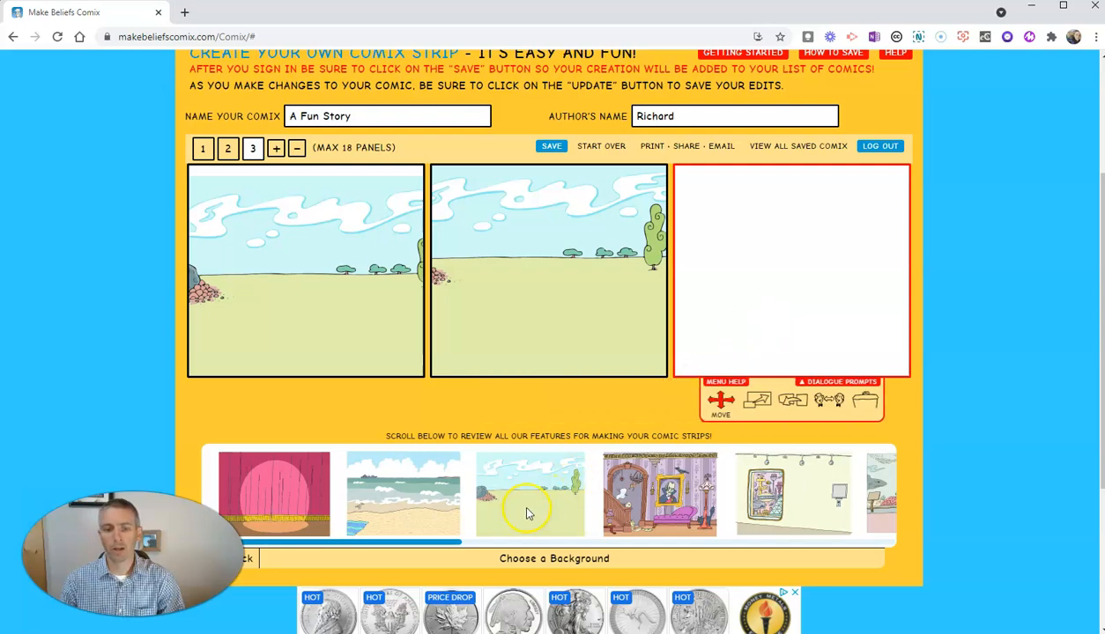
{"action": "left_click", "coordinate": [529, 494]}
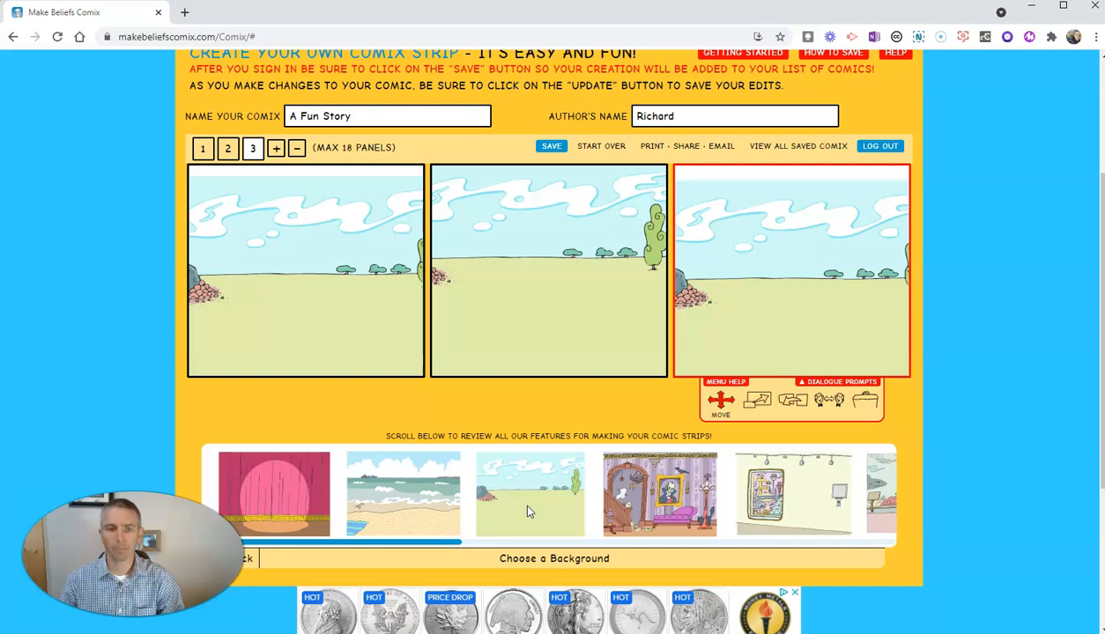
Step: Select the first and middle panels and resize the middle panel's scene
{"action": "left_click", "coordinate": [255, 314]}
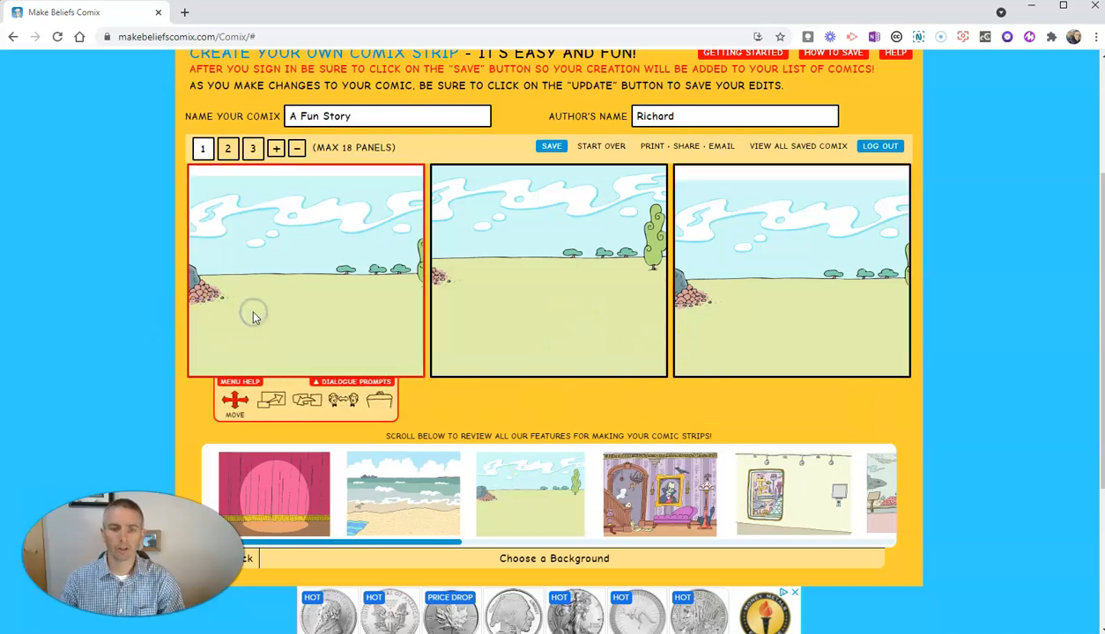
{"action": "left_click", "coordinate": [548, 270]}
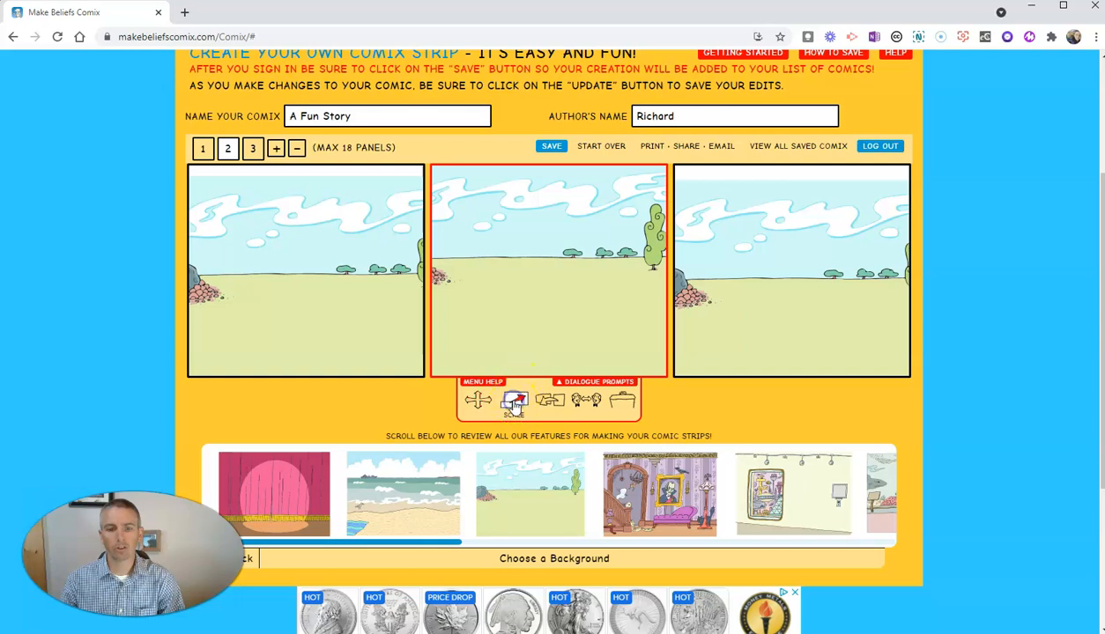
{"action": "left_click", "coordinate": [514, 400]}
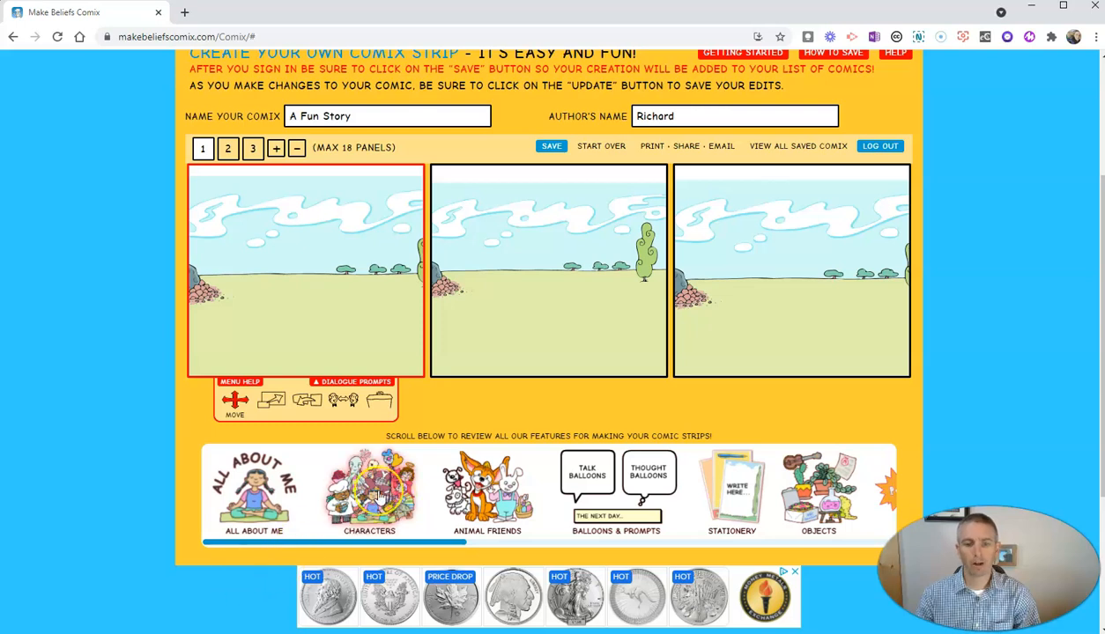
Step: Add the cheerful jumping stick figure to panel 1, shrink it and move it lower
{"action": "left_click", "coordinate": [369, 489]}
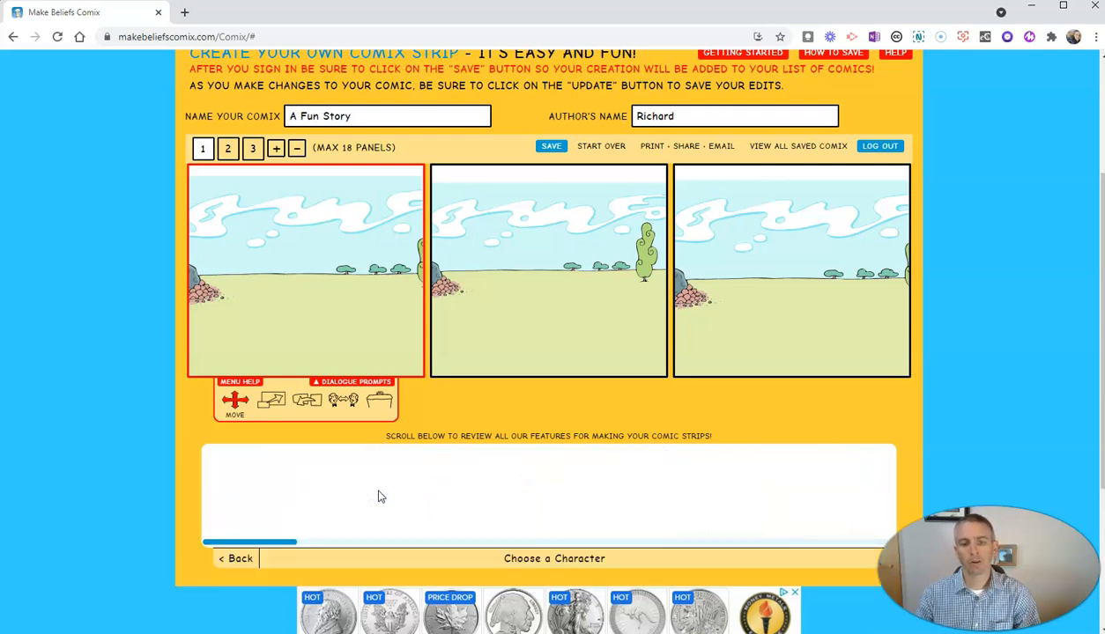
{"action": "mouse_move", "coordinate": [313, 445]}
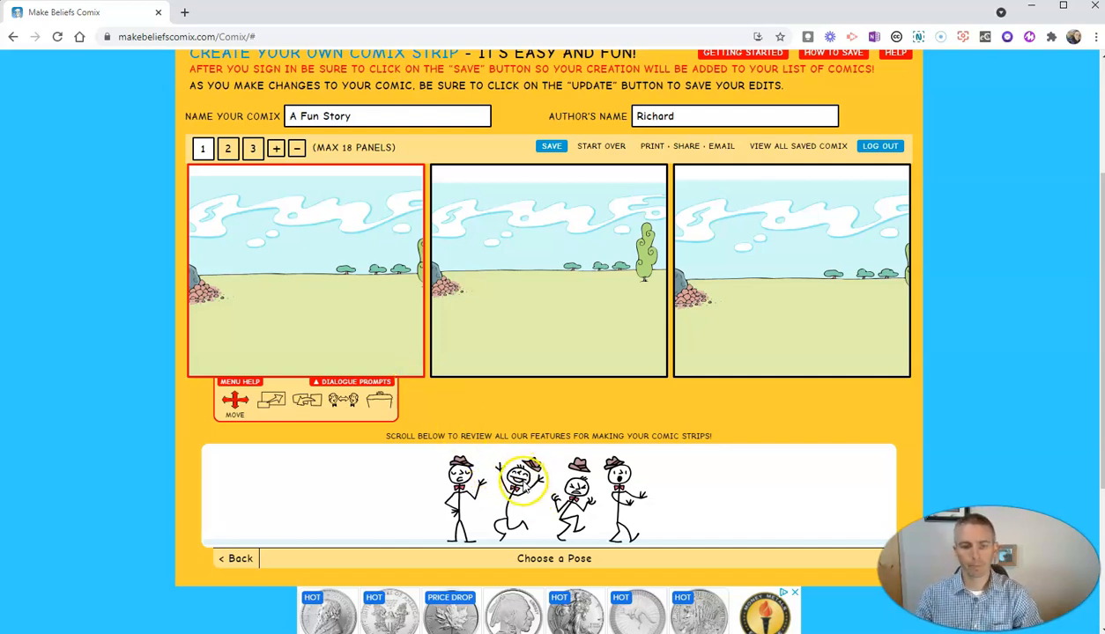
{"action": "left_click", "coordinate": [522, 480]}
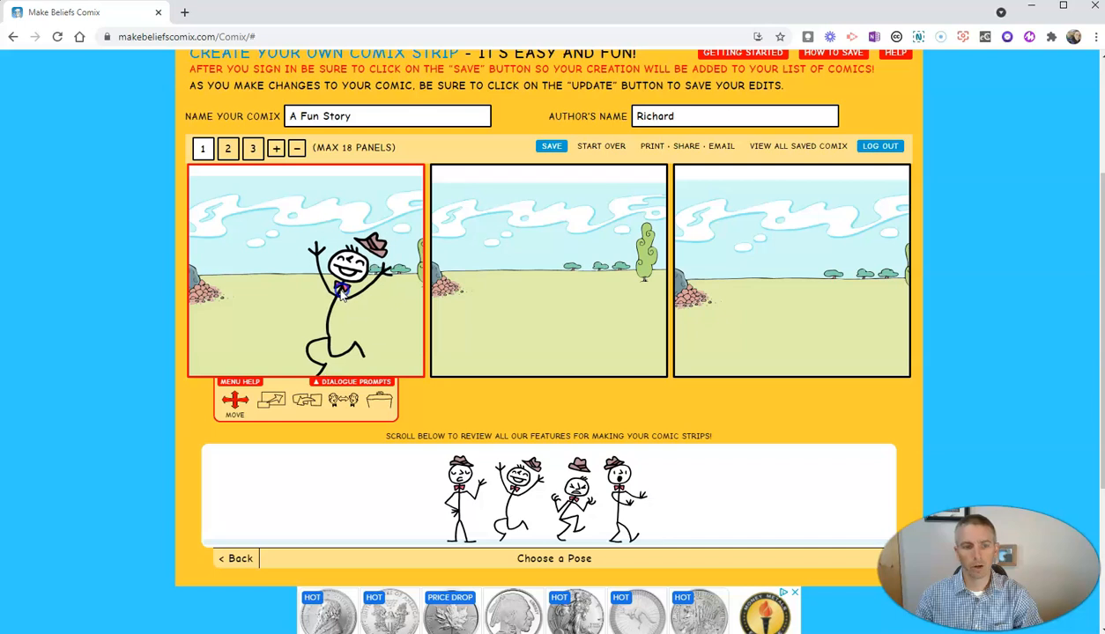
{"action": "left_click", "coordinate": [271, 400]}
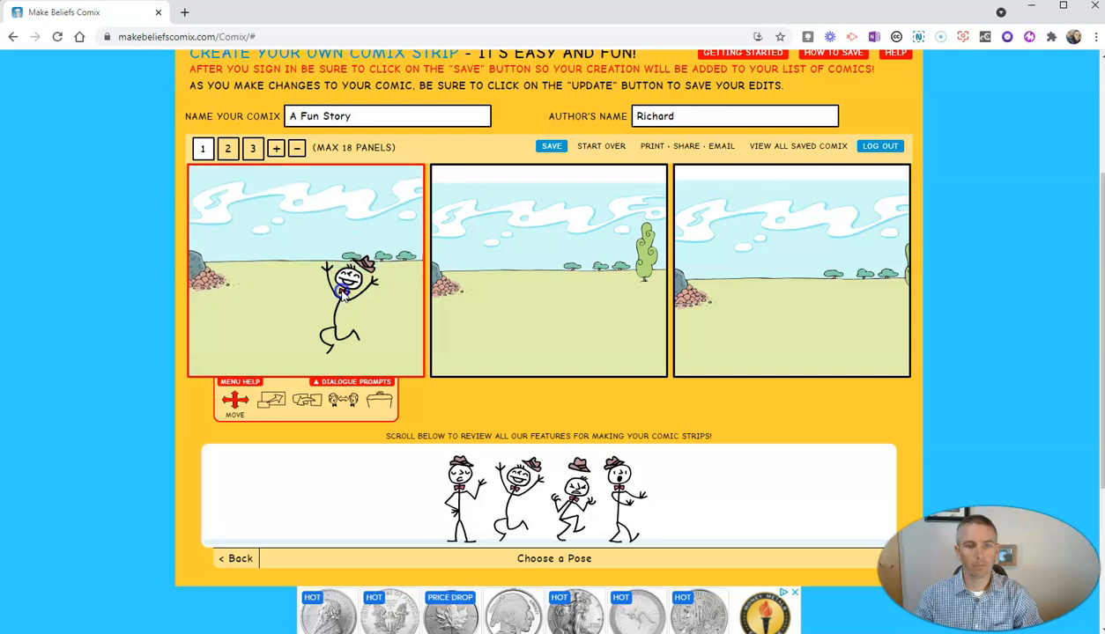
{"action": "left_click", "coordinate": [343, 291]}
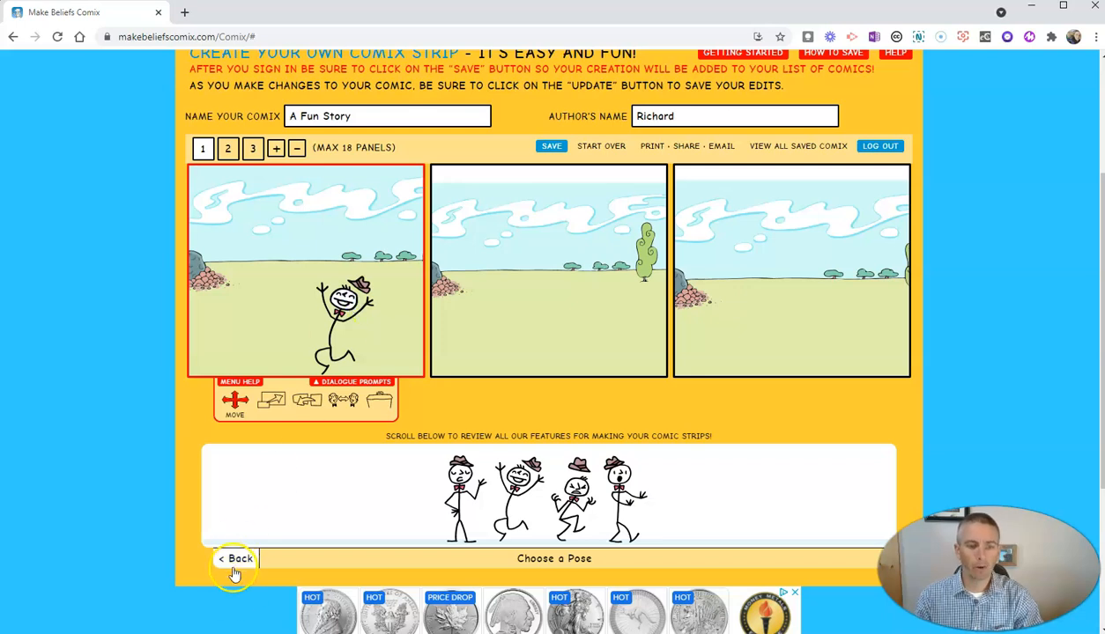
Step: Add a talk balloon to panel 1 reading 'It's a great day to be outside!'
{"action": "left_click", "coordinate": [235, 558]}
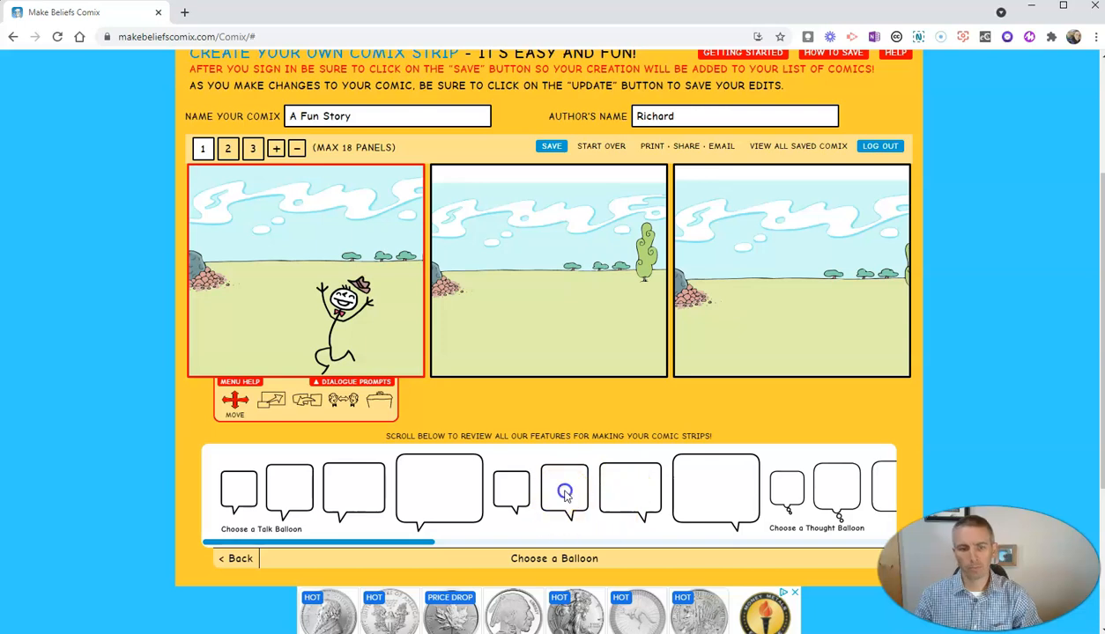
{"action": "left_click", "coordinate": [564, 491]}
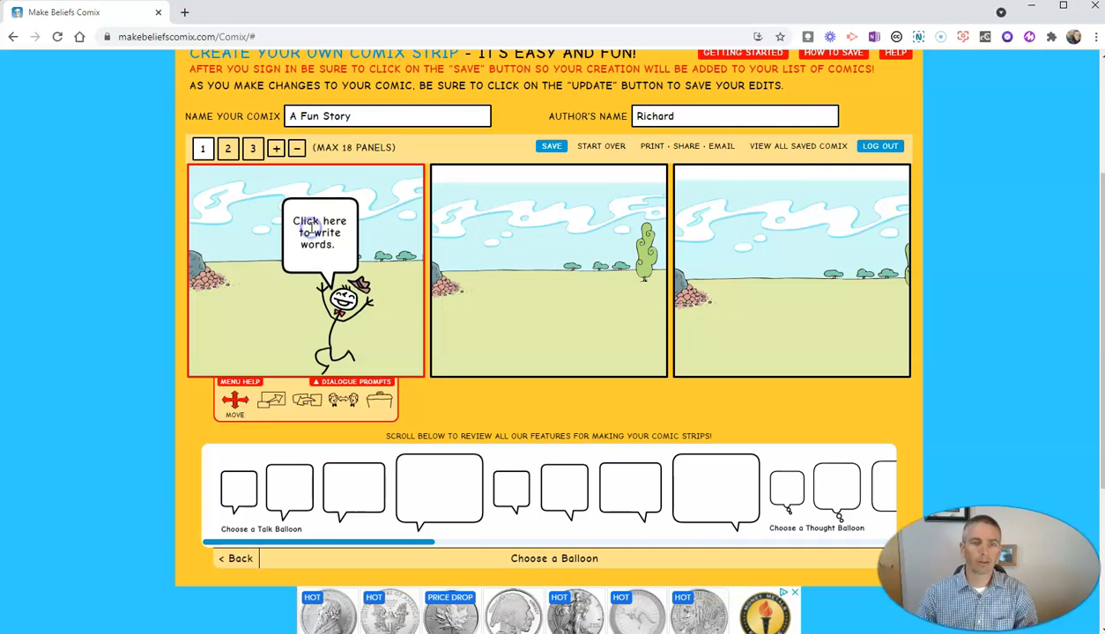
{"action": "left_click", "coordinate": [320, 231]}
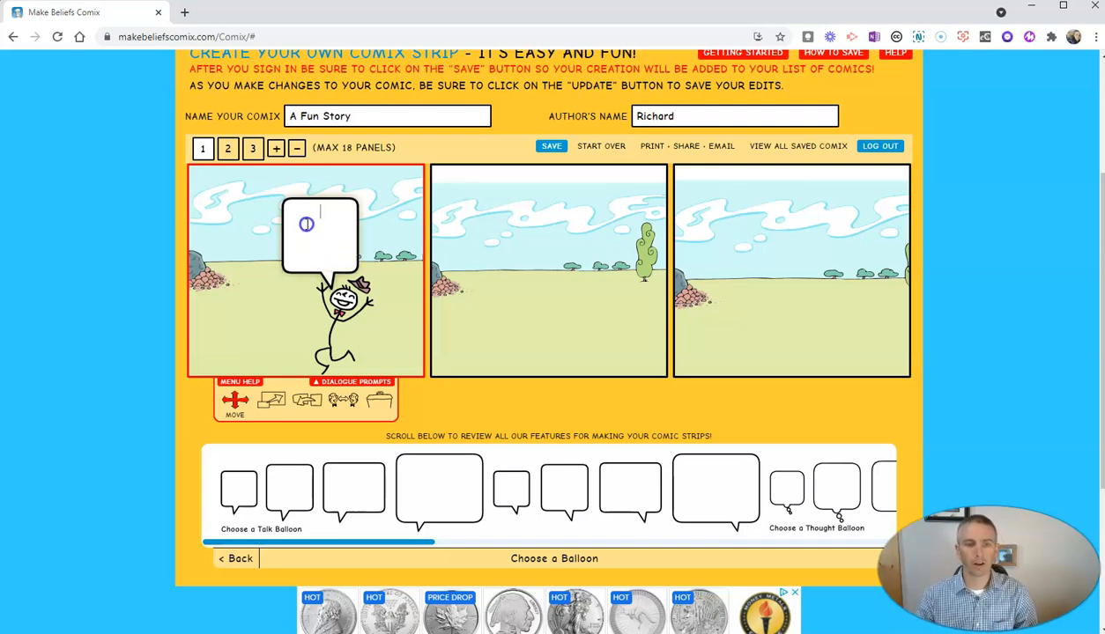
{"action": "type", "text": "It's a great"}
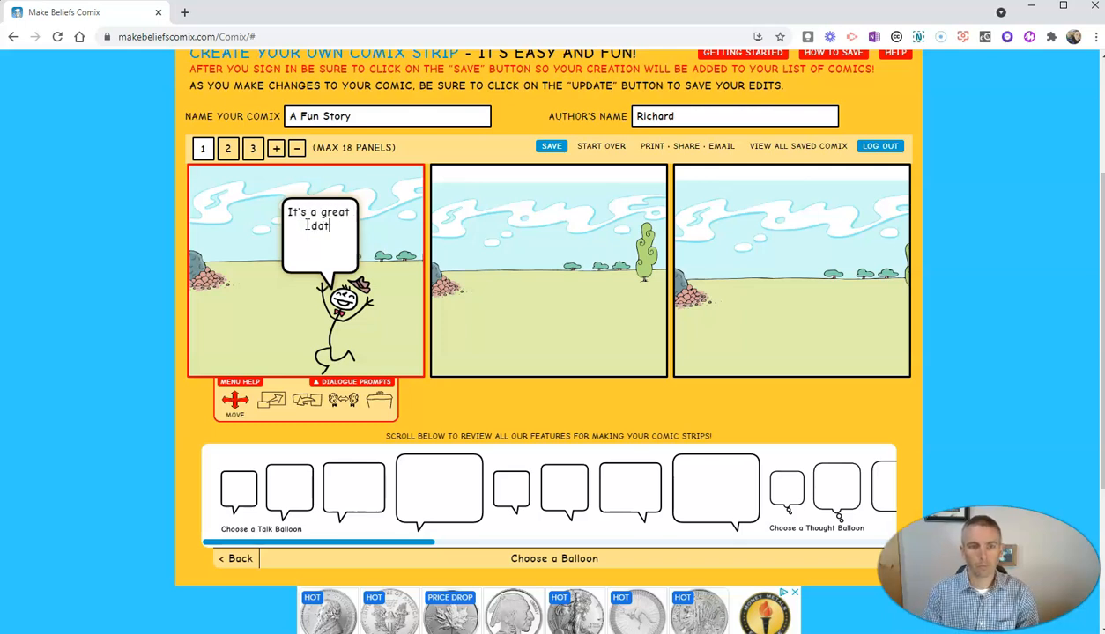
{"action": "key", "text": "Backspace"}
{"action": "type", "text": "y to be out"}
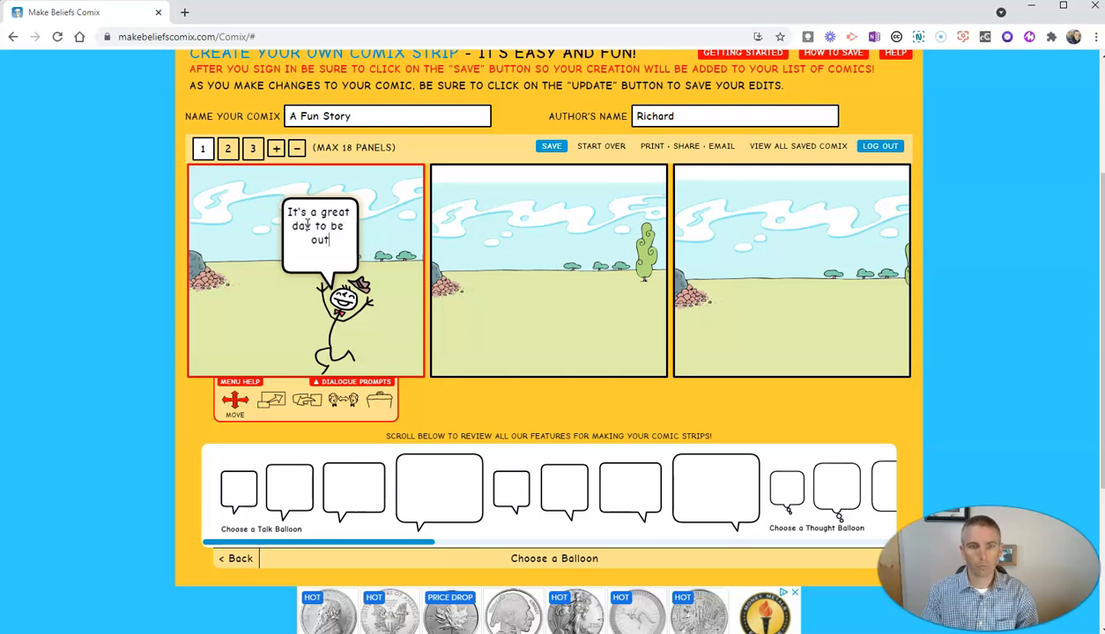
{"action": "type", "text": "side!"}
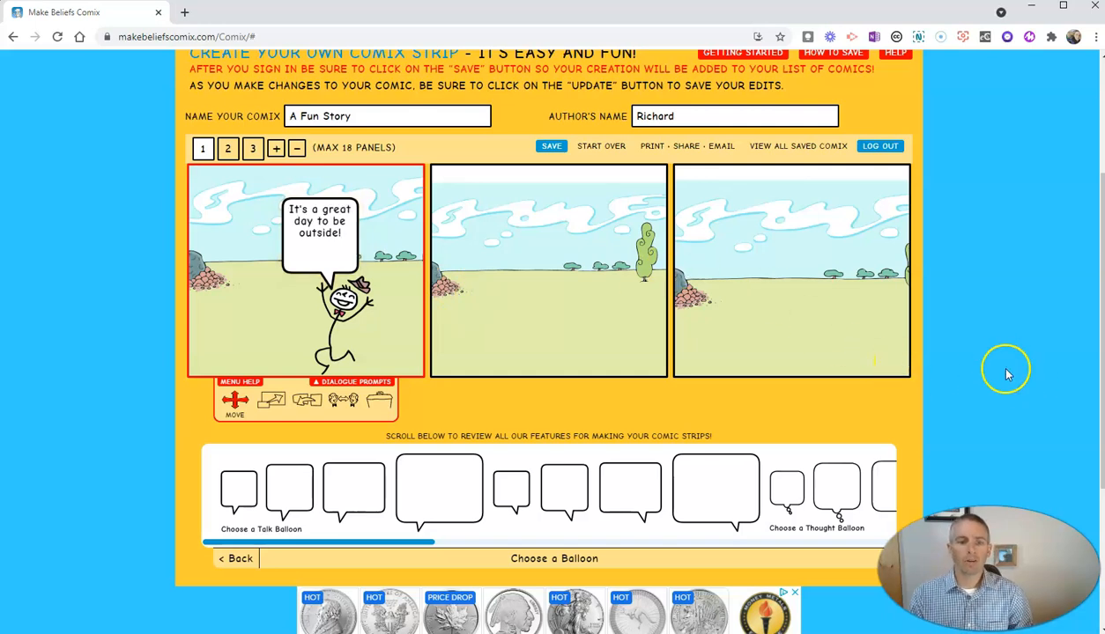
Step: Go to the Print · Share · Email view and its Save, Share or Print options
{"action": "scroll", "scroll_direction": "up", "scroll_amount": 3}
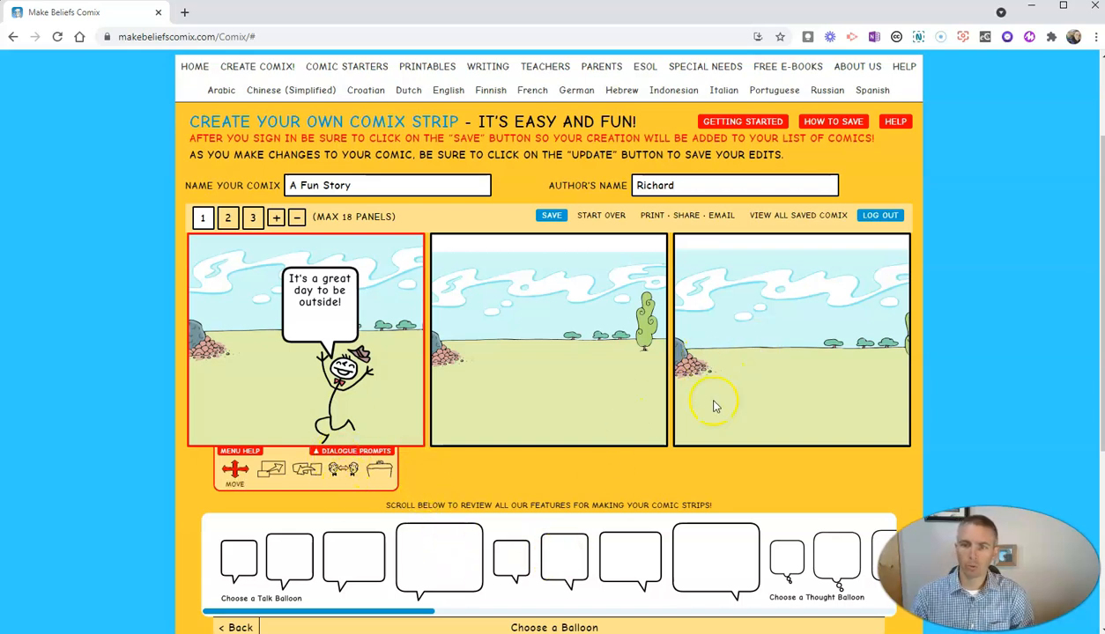
{"action": "scroll", "scroll_direction": "up", "scroll_amount": 3}
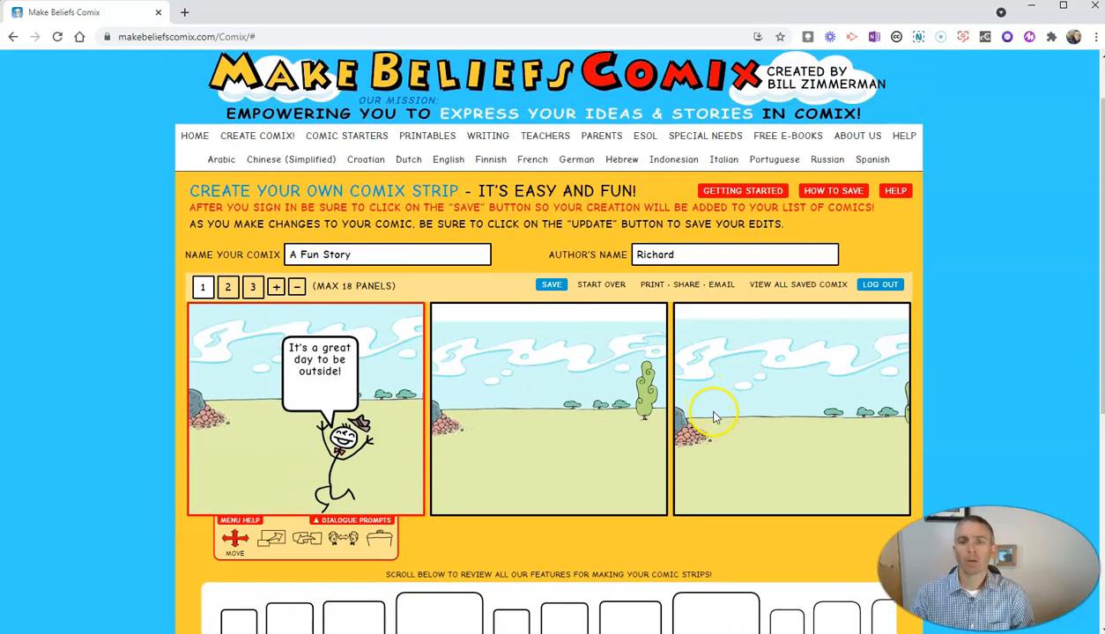
{"action": "mouse_move", "coordinate": [660, 429]}
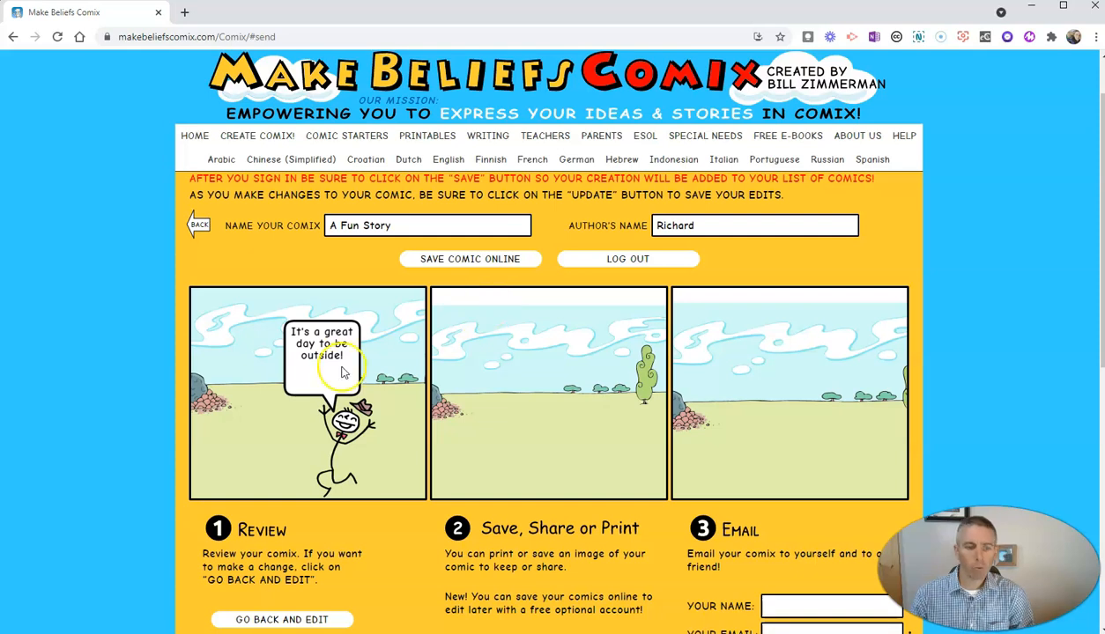
{"action": "scroll", "scroll_direction": "down", "scroll_amount": 3}
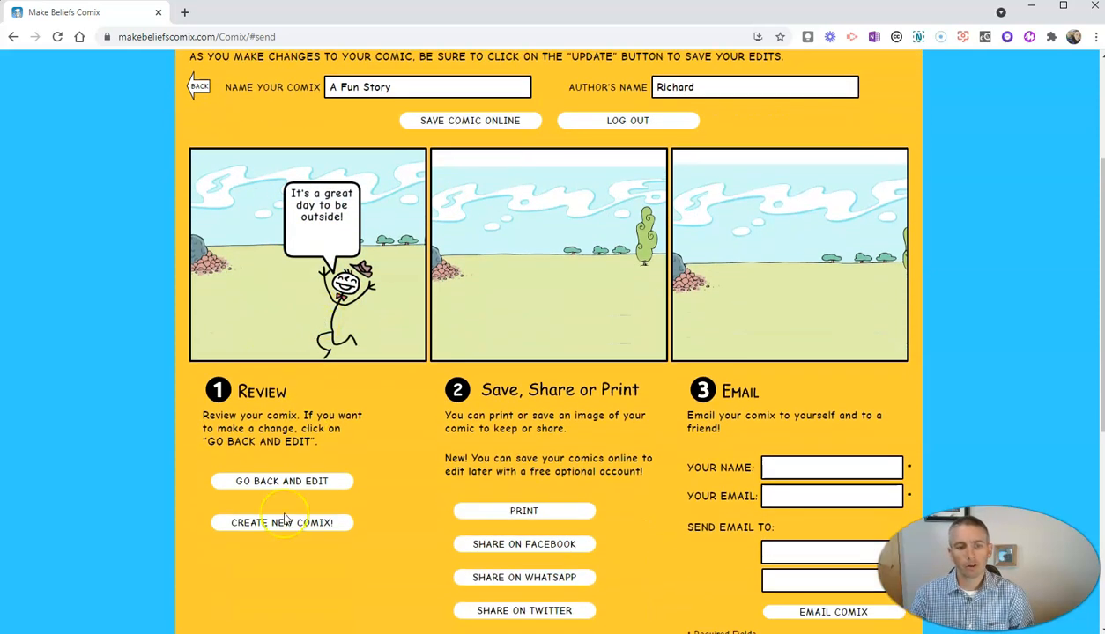
{"action": "scroll", "scroll_direction": "down", "scroll_amount": 3}
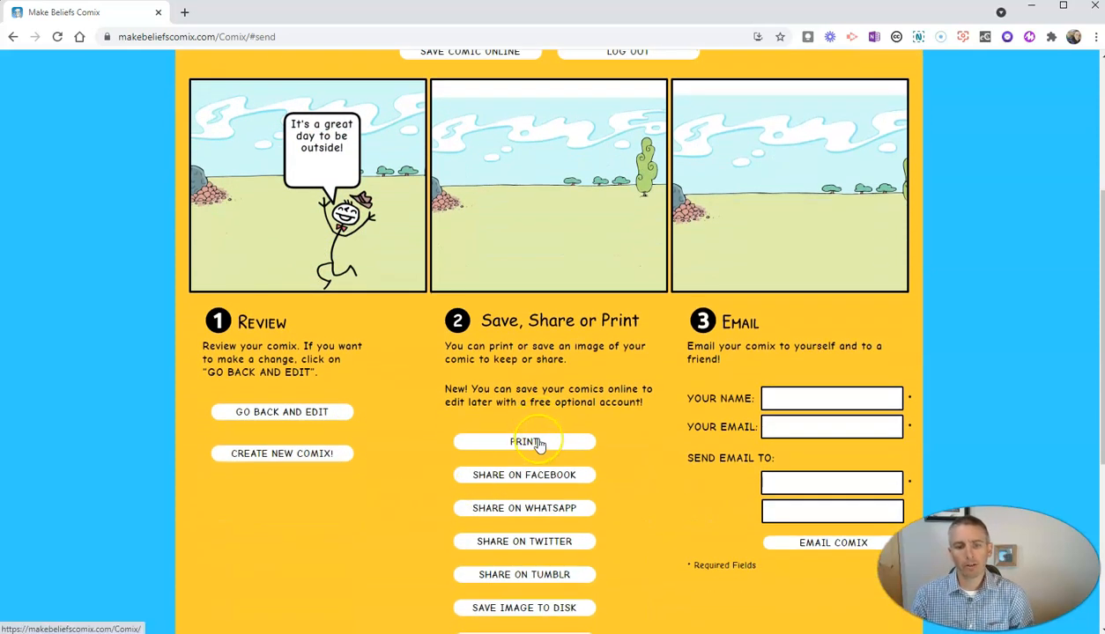
{"action": "left_click", "coordinate": [525, 442]}
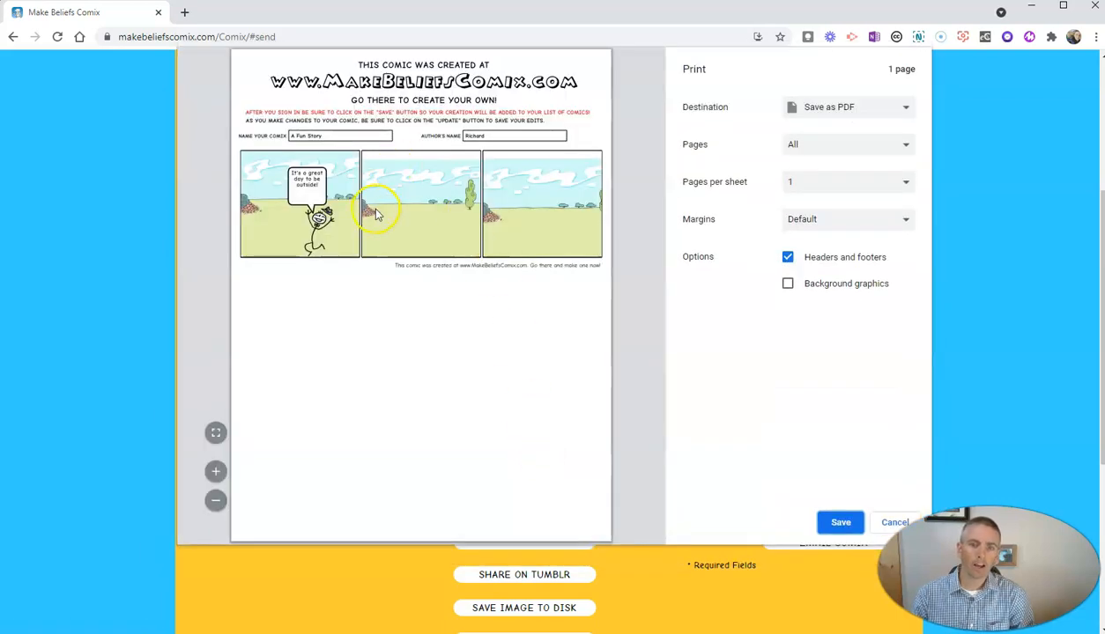
{"action": "mouse_move", "coordinate": [873, 531]}
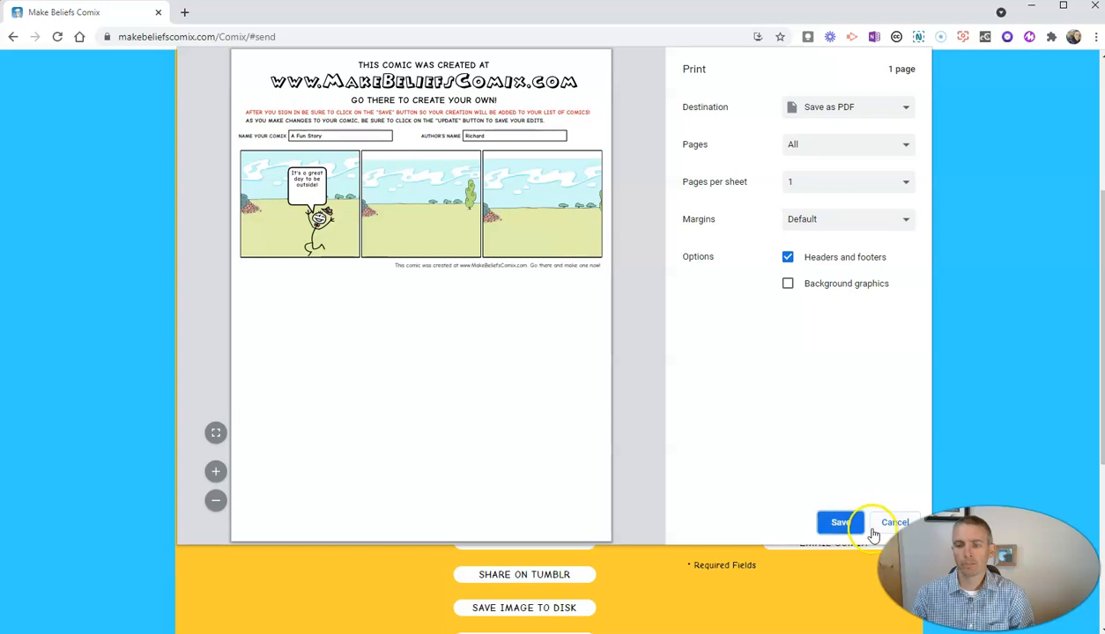
{"action": "left_click", "coordinate": [895, 523]}
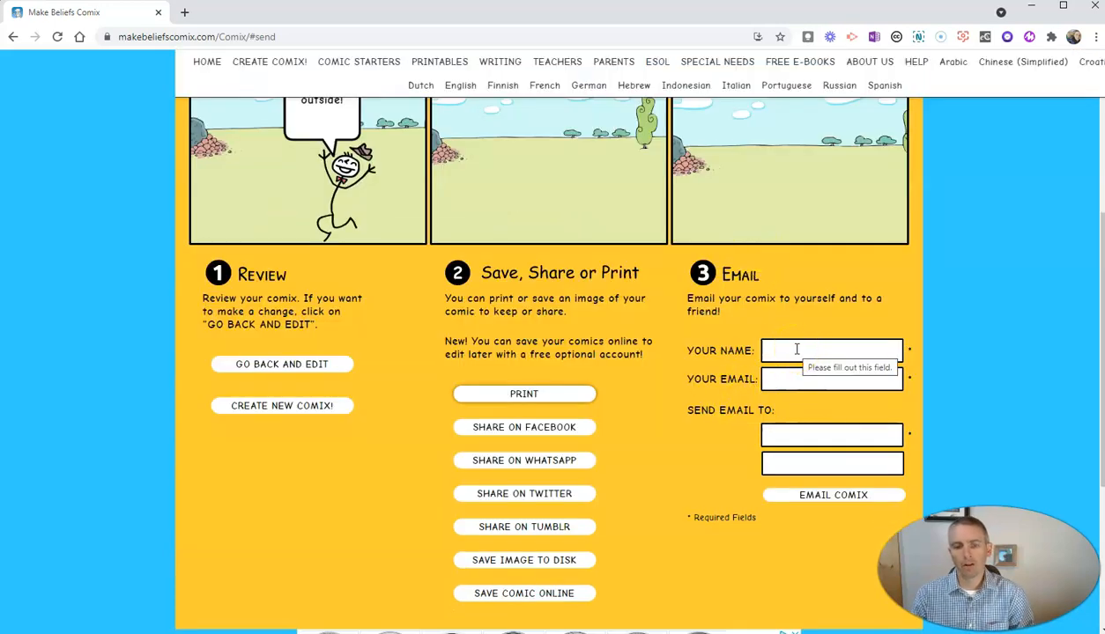
{"action": "mouse_move", "coordinate": [523, 560]}
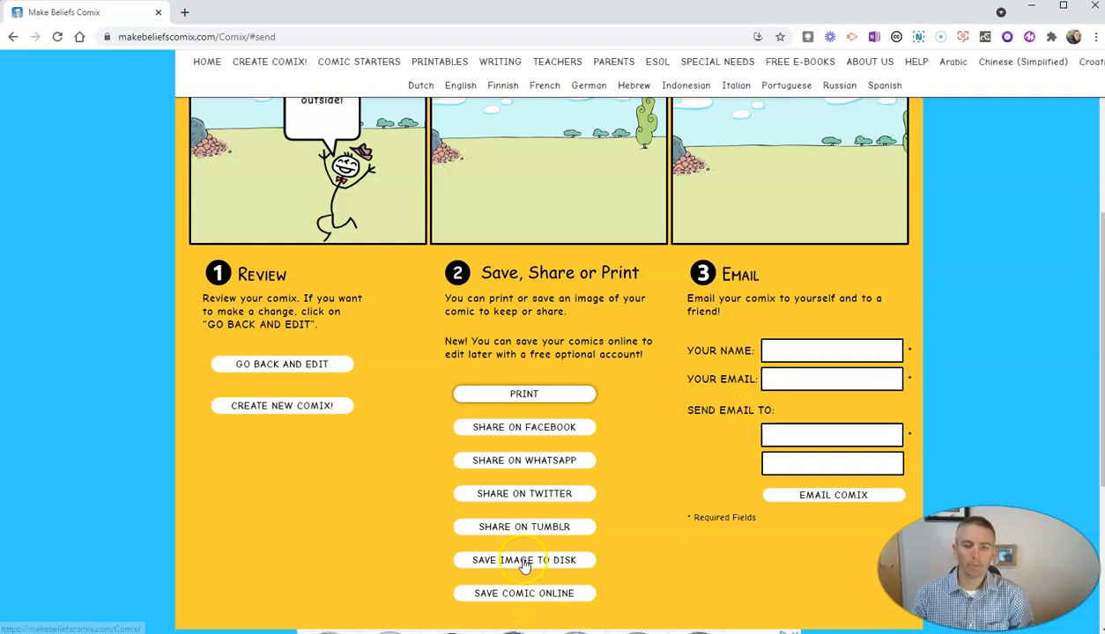
Step: Download the comic as a PNG image, save it online, and dismiss the confirmation
{"action": "left_click", "coordinate": [523, 561]}
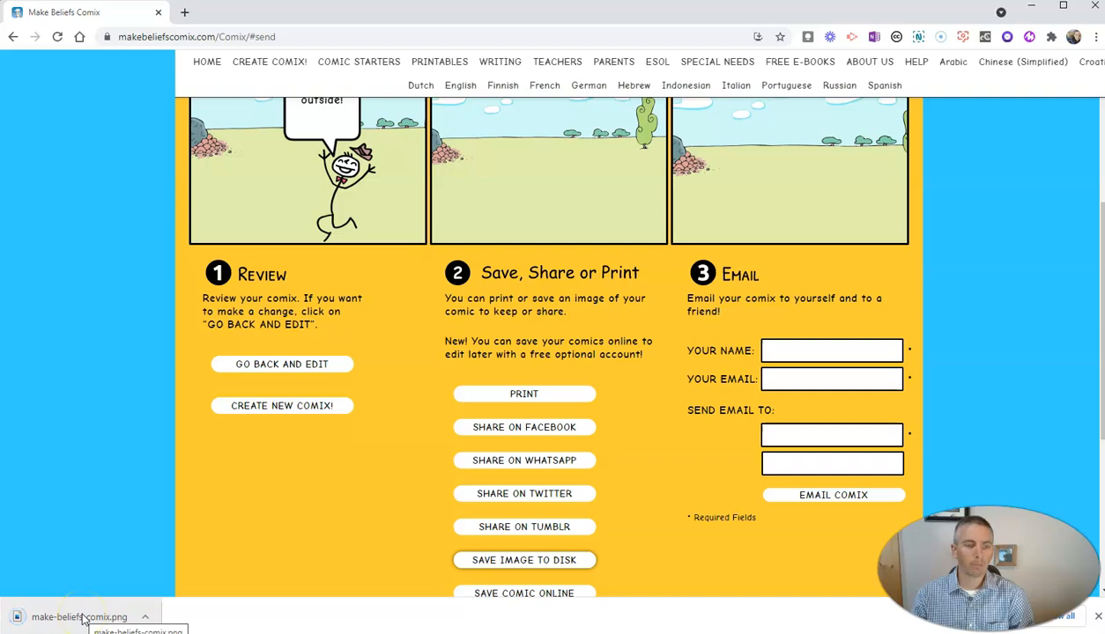
{"action": "mouse_move", "coordinate": [639, 493]}
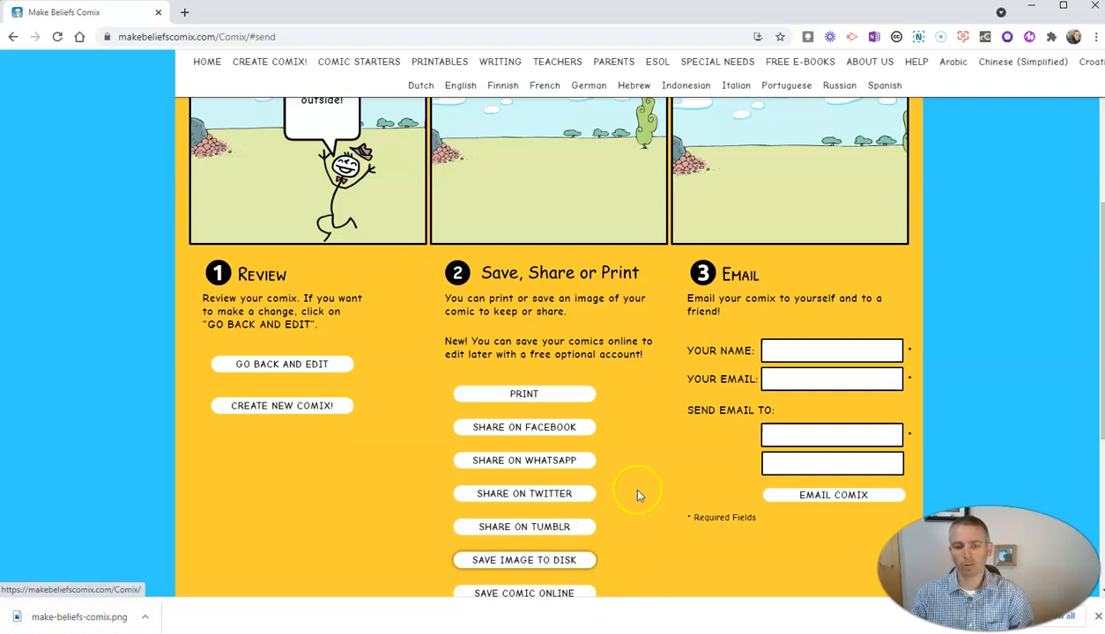
{"action": "scroll", "scroll_direction": "down", "scroll_amount": 3}
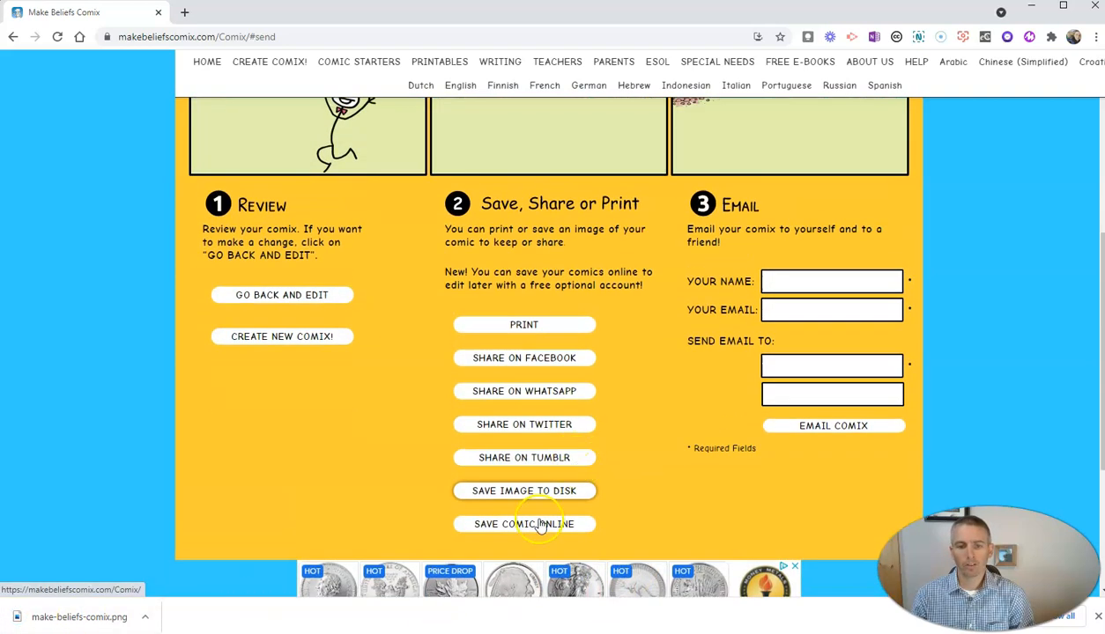
{"action": "left_click", "coordinate": [524, 524]}
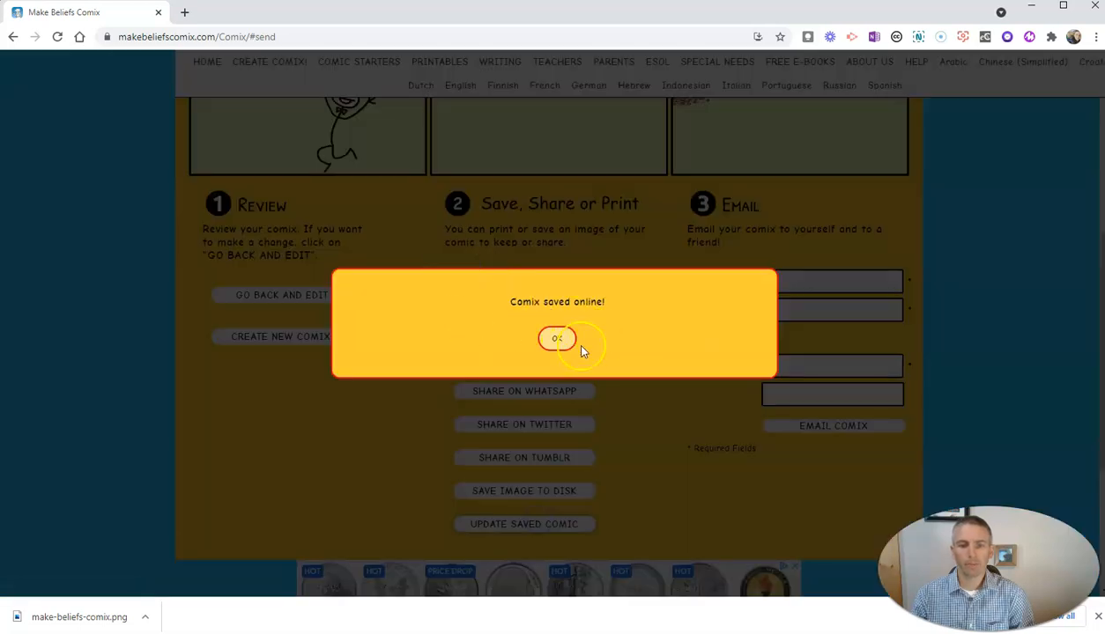
{"action": "left_click", "coordinate": [557, 338]}
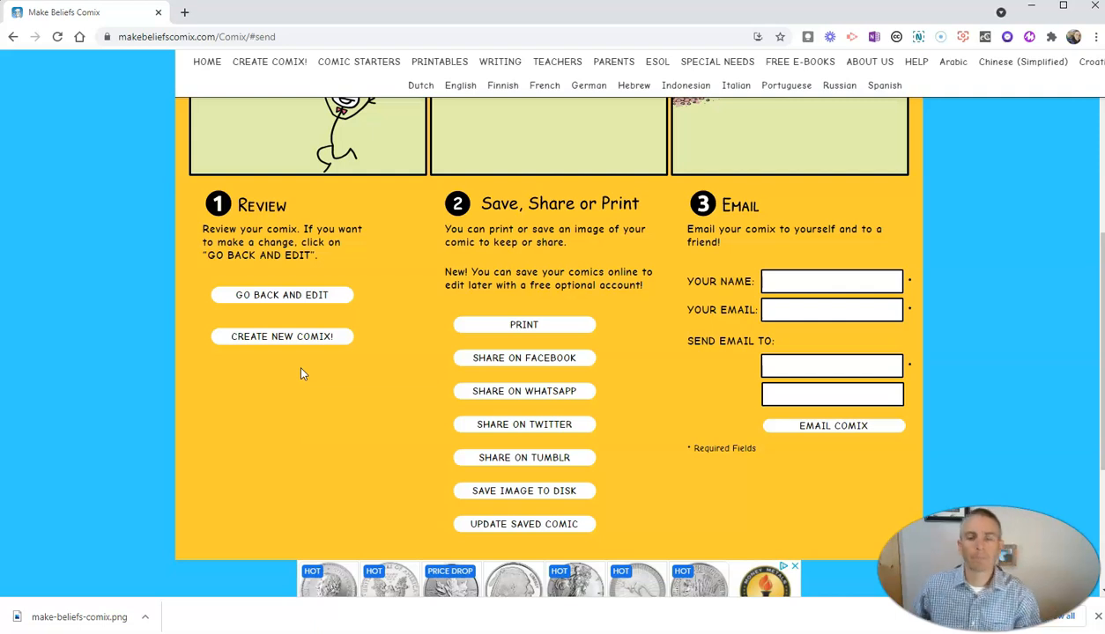
{"action": "mouse_move", "coordinate": [344, 342]}
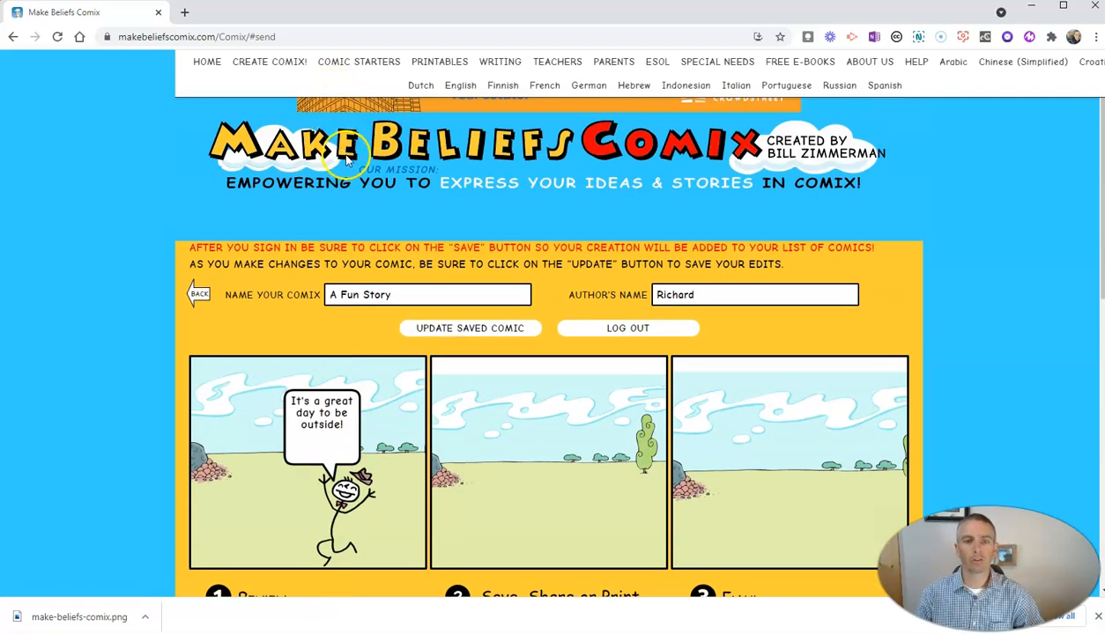
{"action": "mouse_move", "coordinate": [459, 85]}
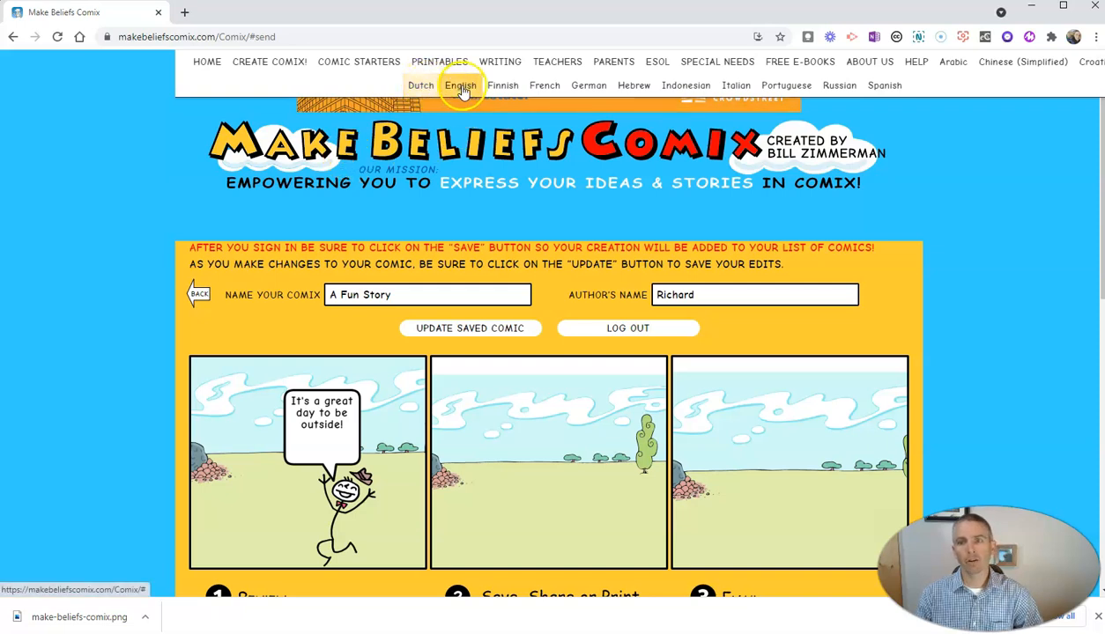
{"action": "mouse_move", "coordinate": [260, 146]}
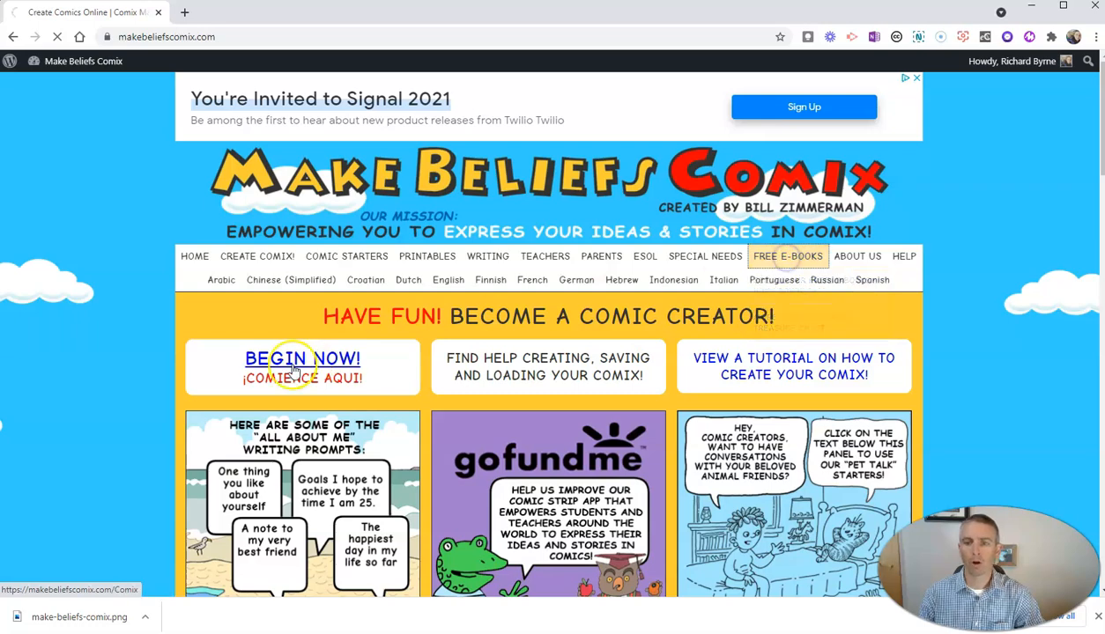
Step: Browse the interactive digital journals on the free e-books page
{"action": "left_click", "coordinate": [787, 256]}
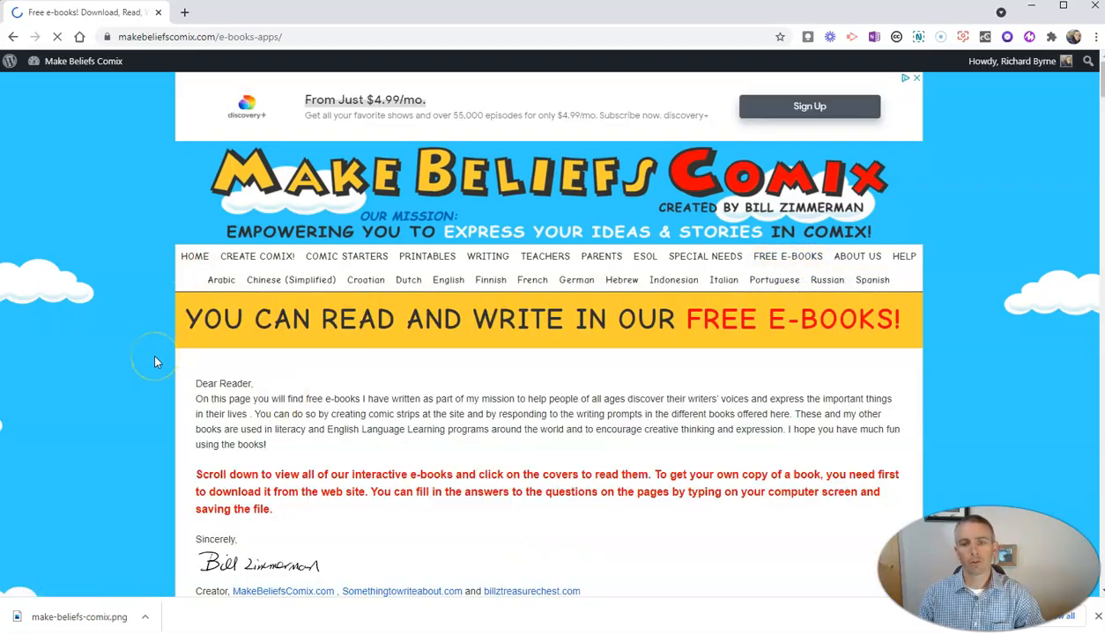
{"action": "scroll", "scroll_direction": "down", "scroll_amount": 3}
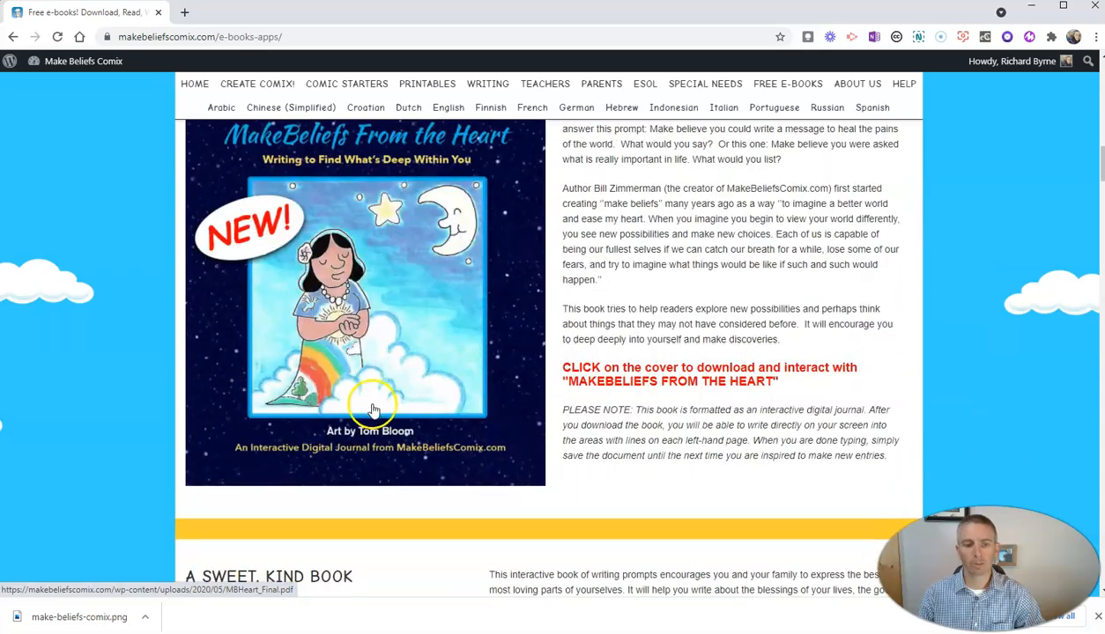
{"action": "scroll", "scroll_direction": "down", "scroll_amount": 3}
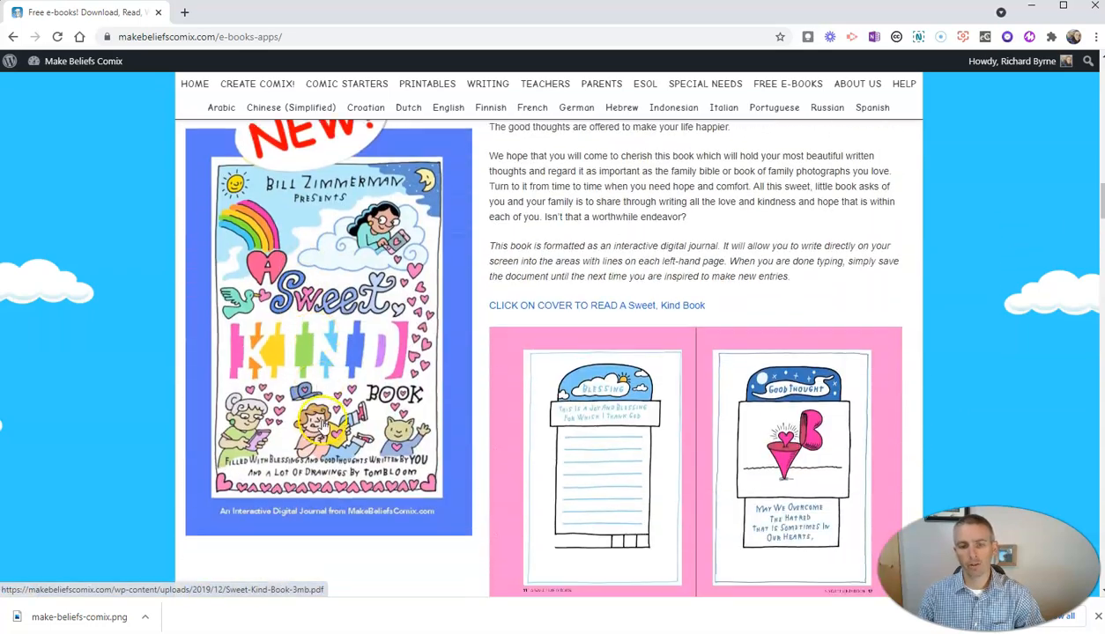
{"action": "scroll", "scroll_direction": "down", "scroll_amount": 3}
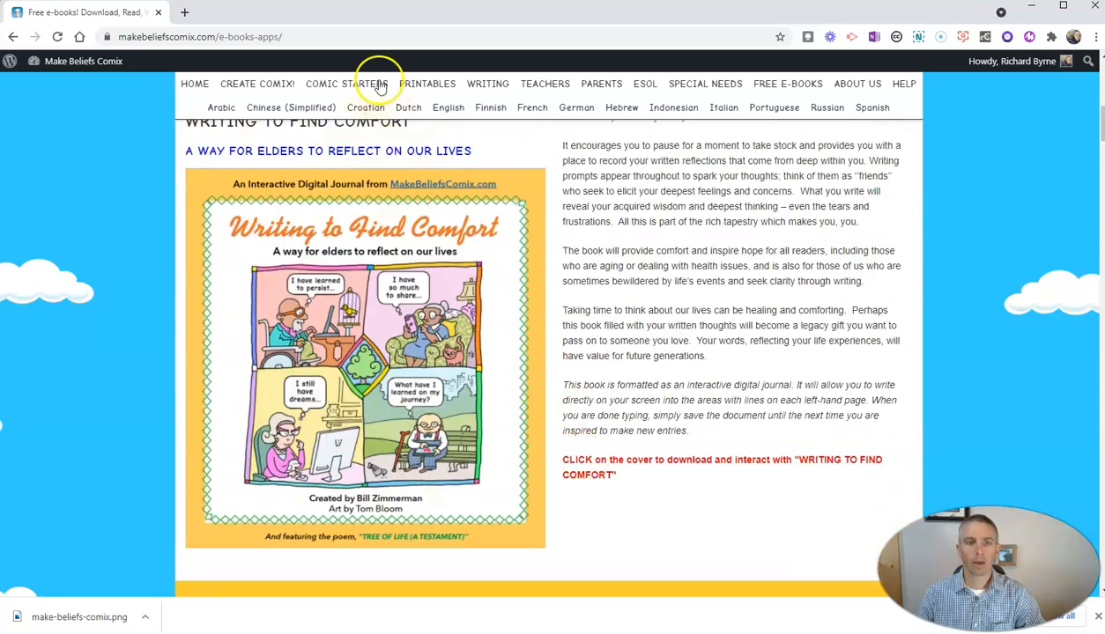
Step: Go to 'View All Our Comic Starters!' from the Comic Starters menu
{"action": "left_click", "coordinate": [346, 83]}
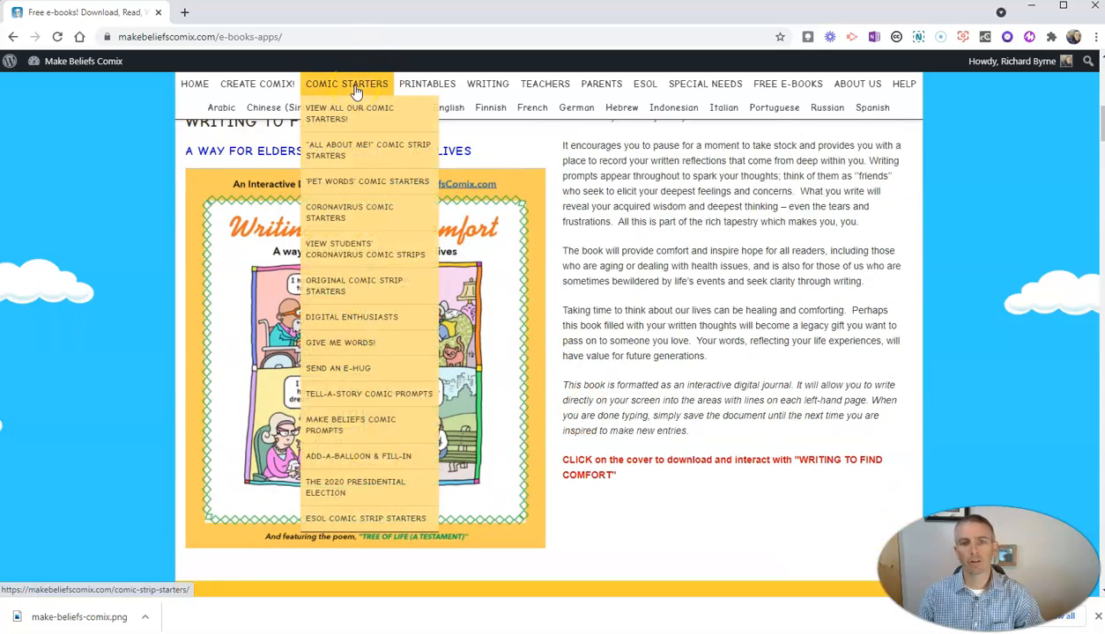
{"action": "mouse_move", "coordinate": [350, 317]}
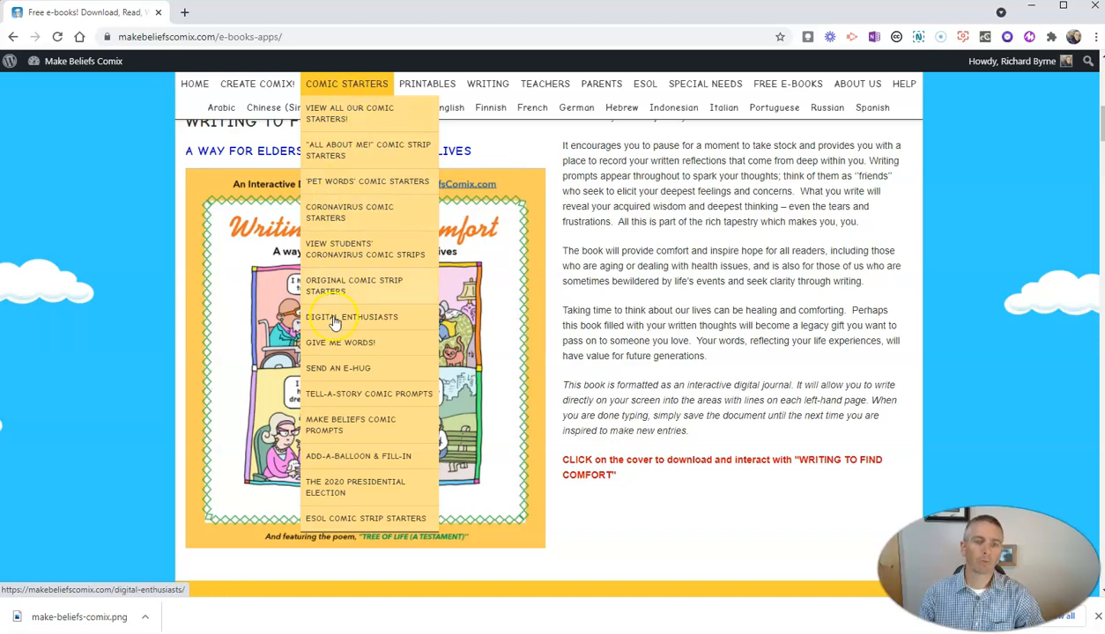
{"action": "mouse_move", "coordinate": [344, 150]}
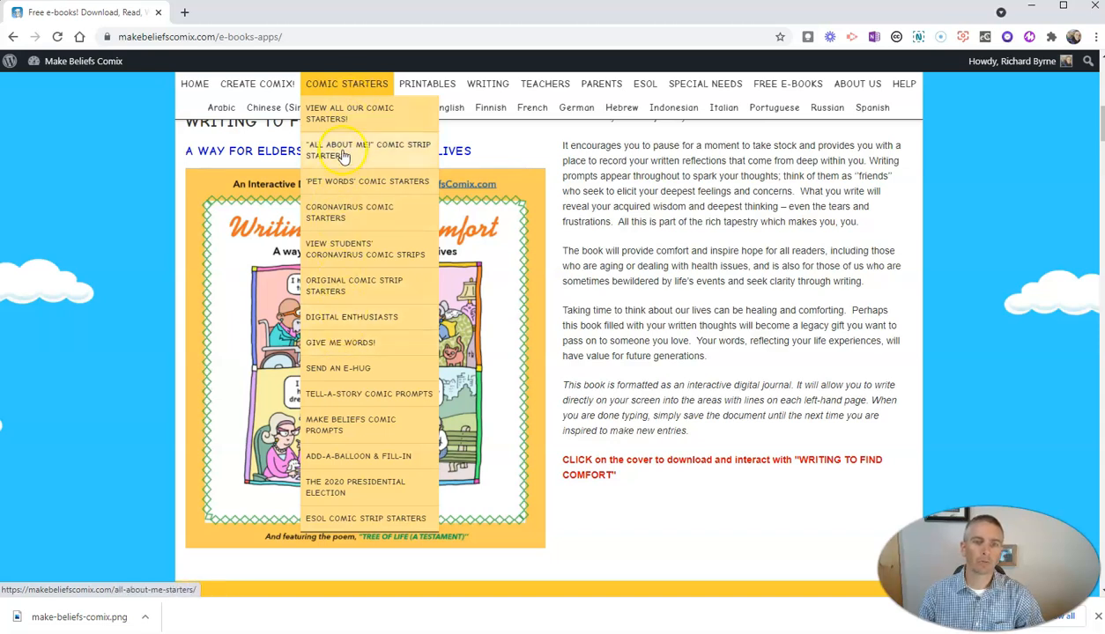
{"action": "mouse_move", "coordinate": [344, 113]}
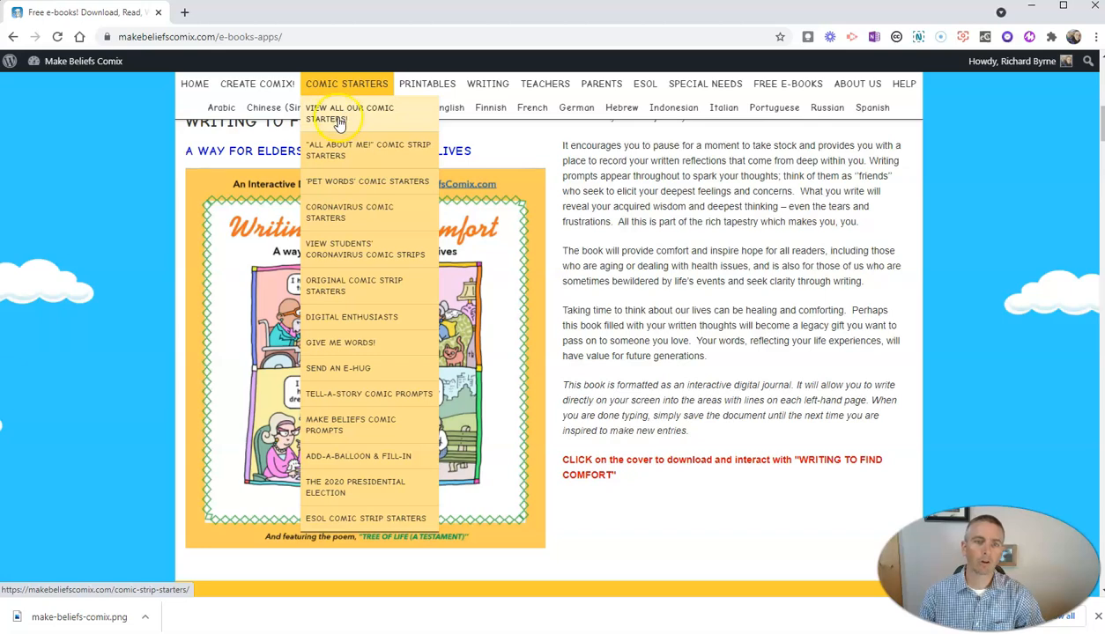
{"action": "left_click", "coordinate": [350, 113]}
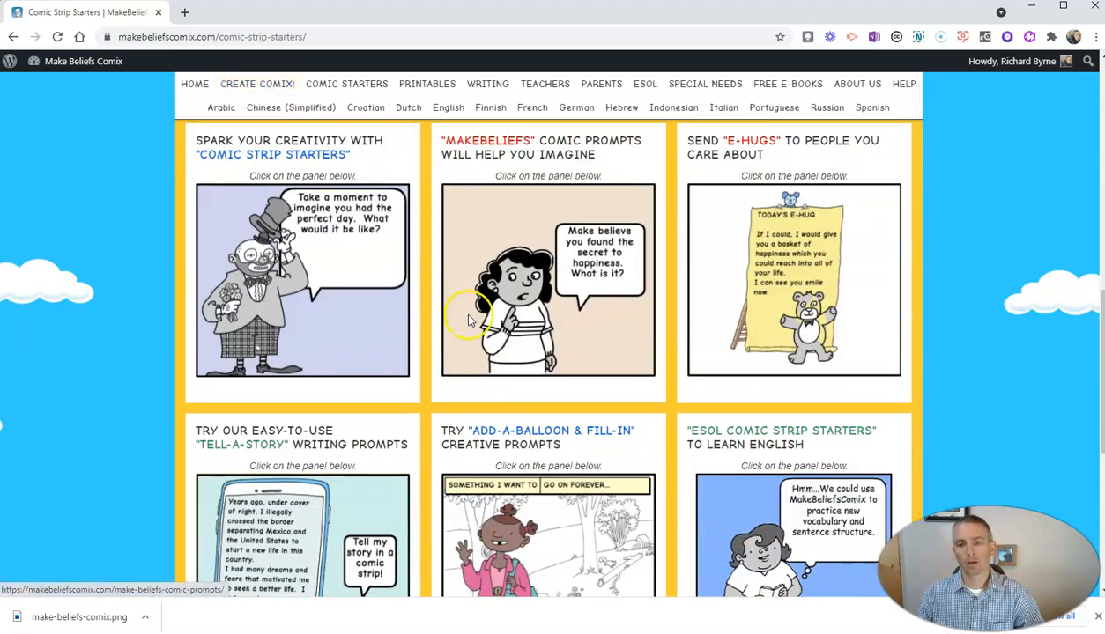
{"action": "mouse_move", "coordinate": [414, 331]}
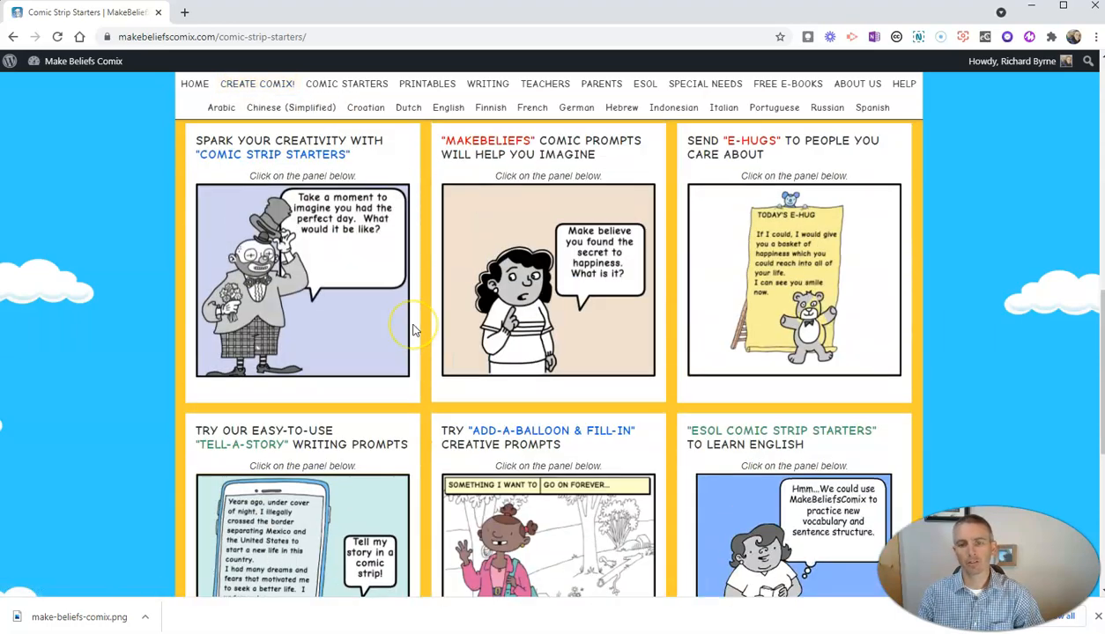
{"action": "scroll", "scroll_direction": "down", "scroll_amount": 3}
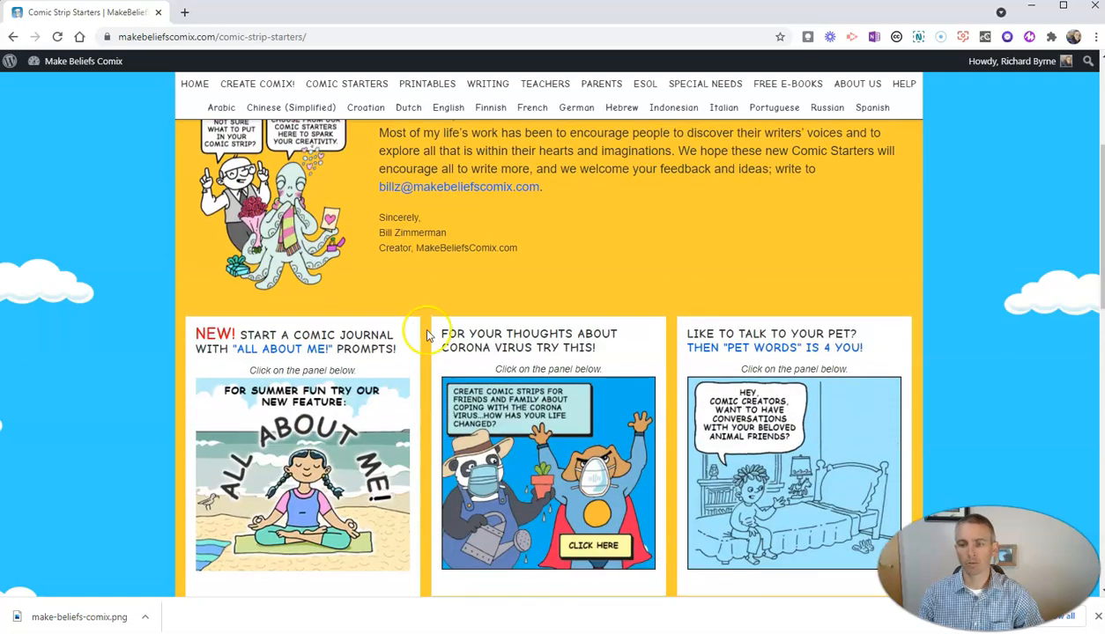
{"action": "mouse_move", "coordinate": [185, 573]}
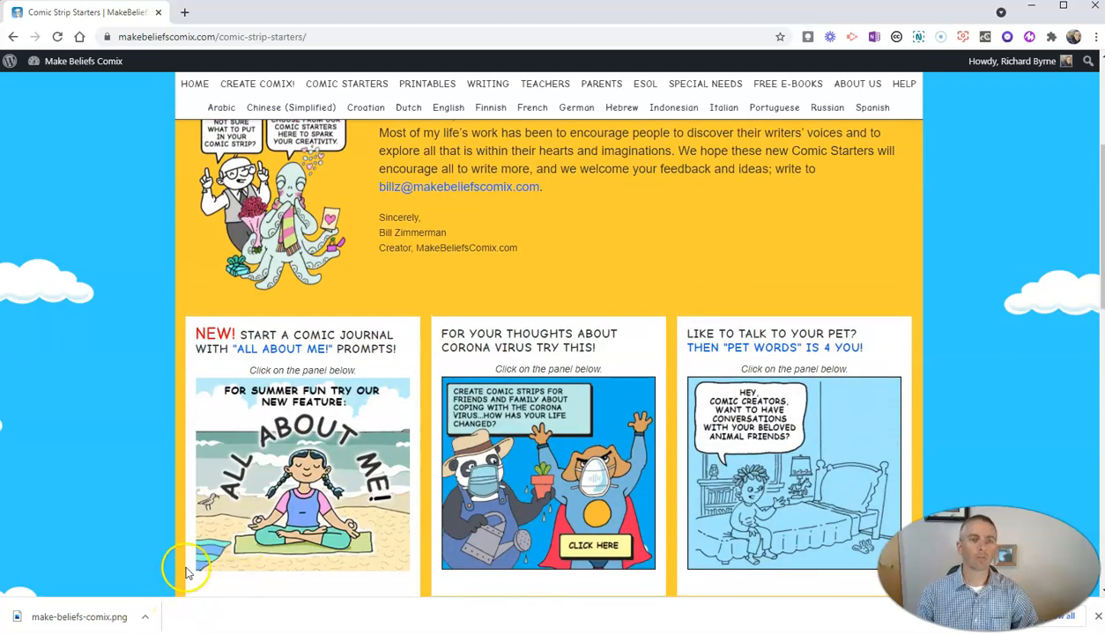